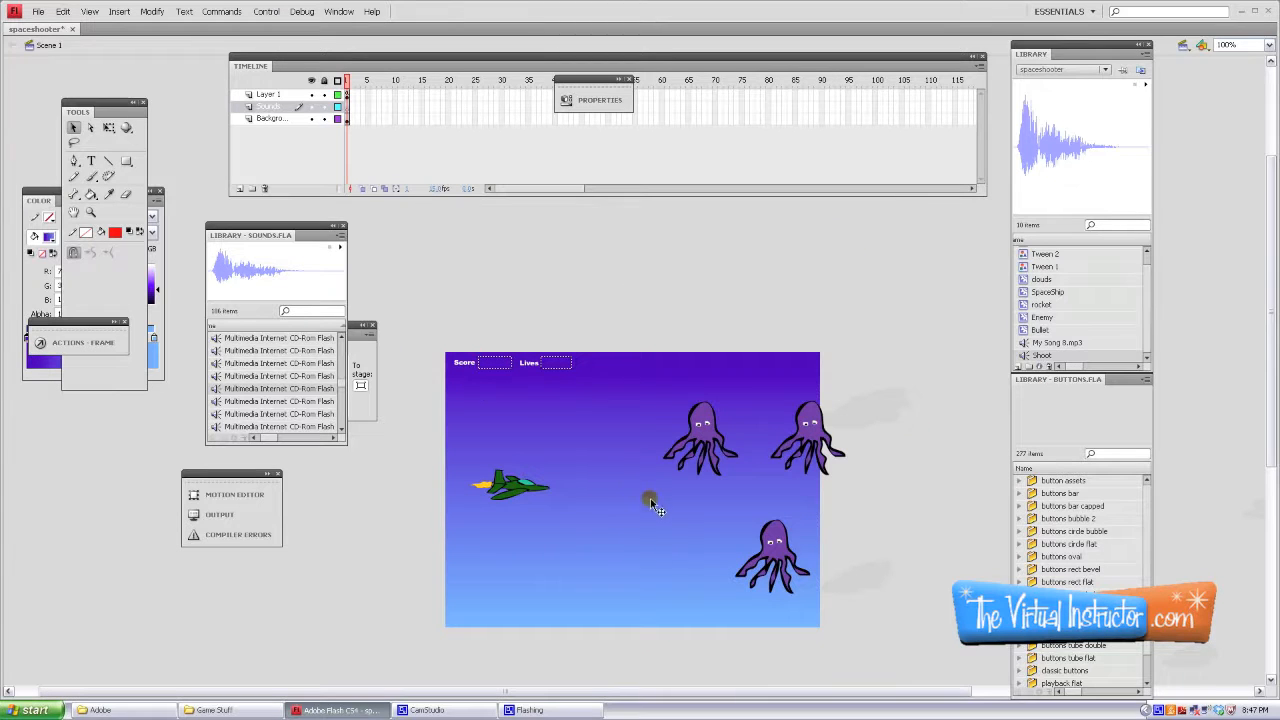
Step: Shift the first frames of all three game layers to frame 2, leaving frame 1 empty
{"action": "left_click", "coordinate": [363, 123]}
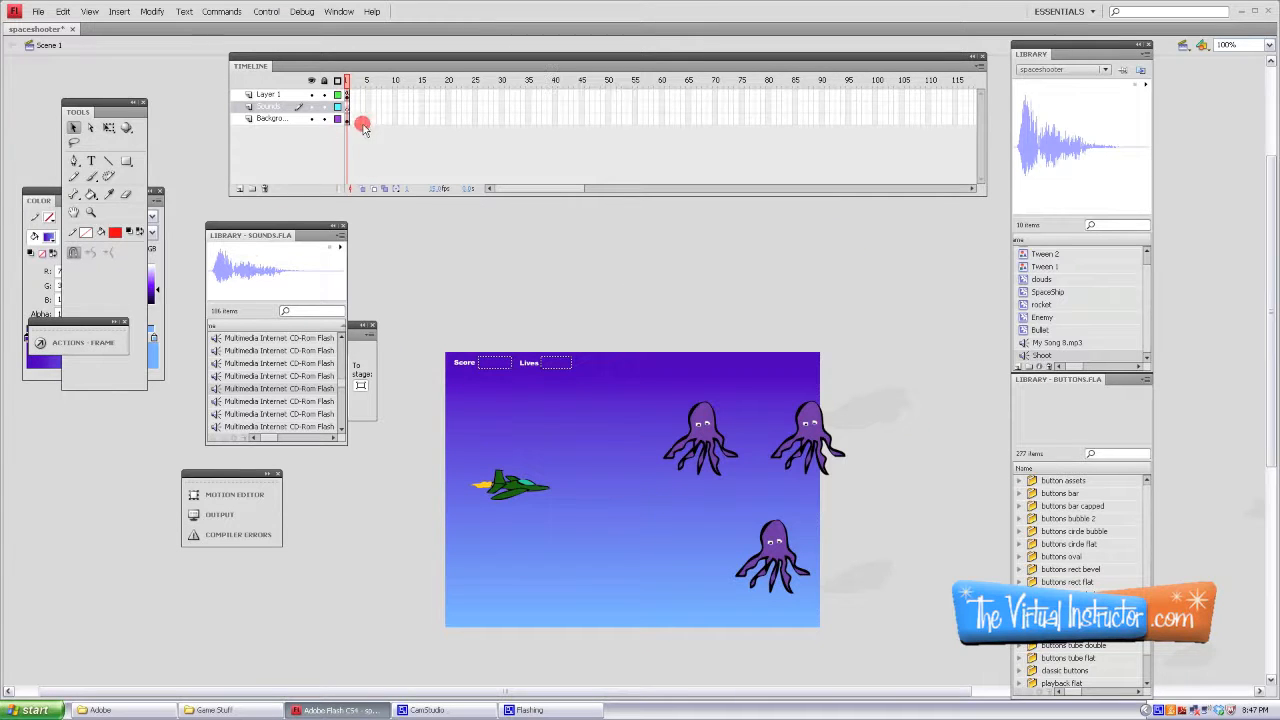
{"action": "left_click", "coordinate": [349, 107]}
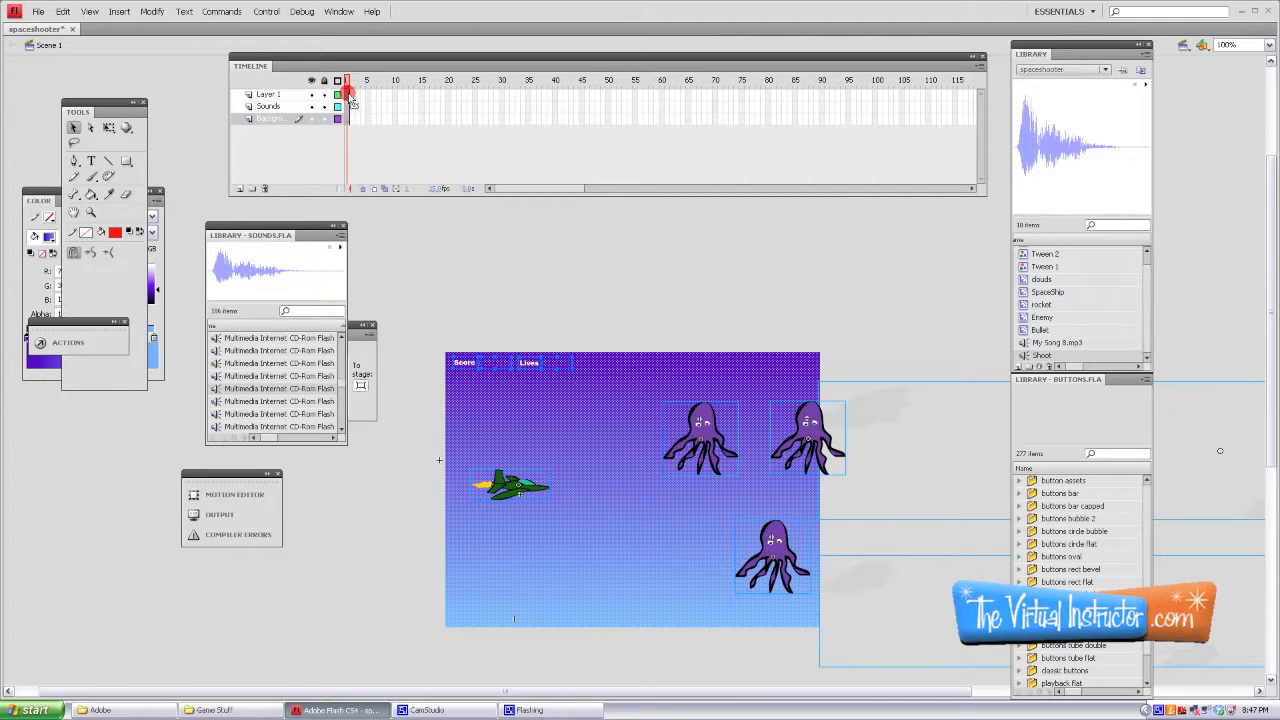
{"action": "left_click", "coordinate": [268, 94]}
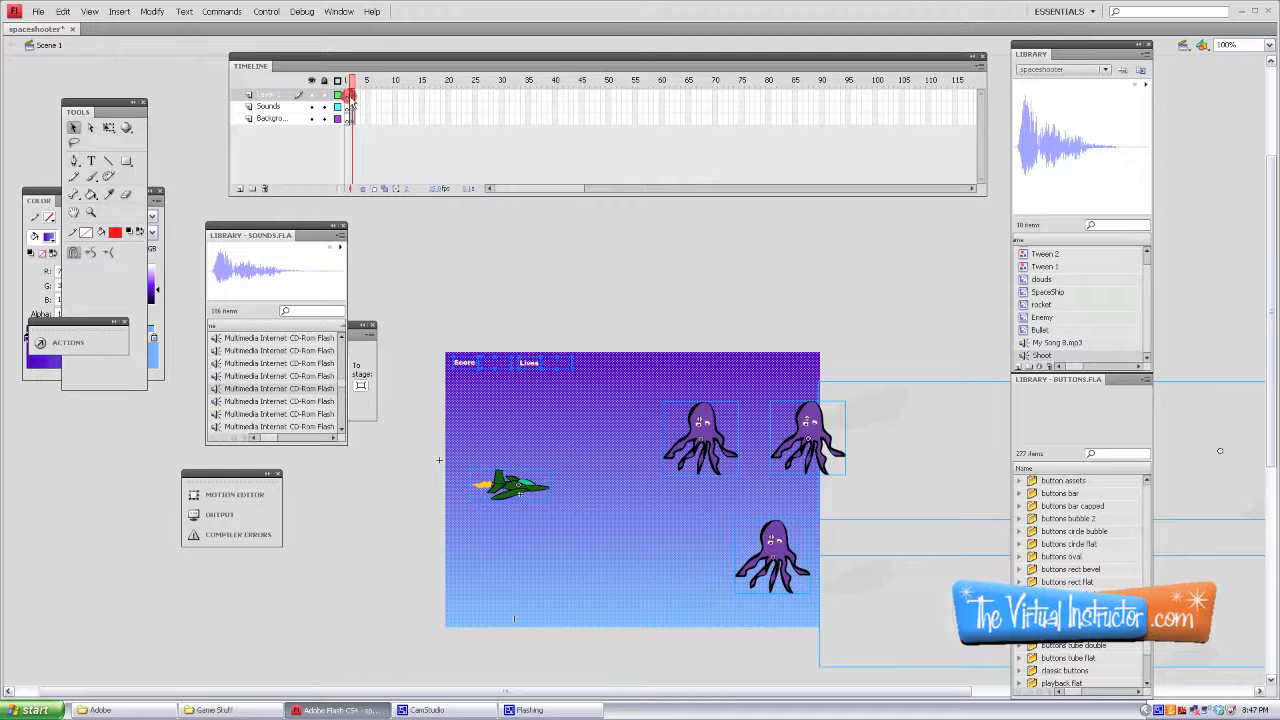
{"action": "left_click", "coordinate": [352, 93]}
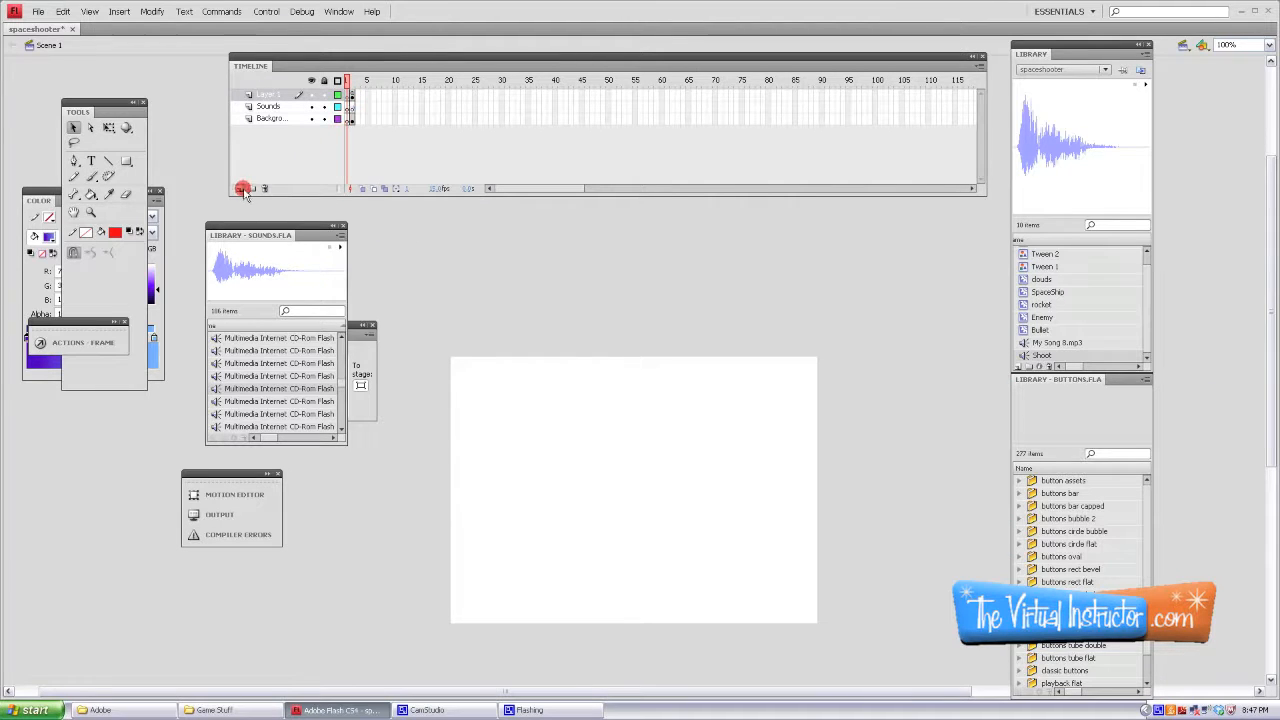
Step: Add an Actions layer with a blank keyframe on frame 1 and open its Actions panel
{"action": "left_click", "coordinate": [240, 189]}
{"action": "type", "text": "Actio"}
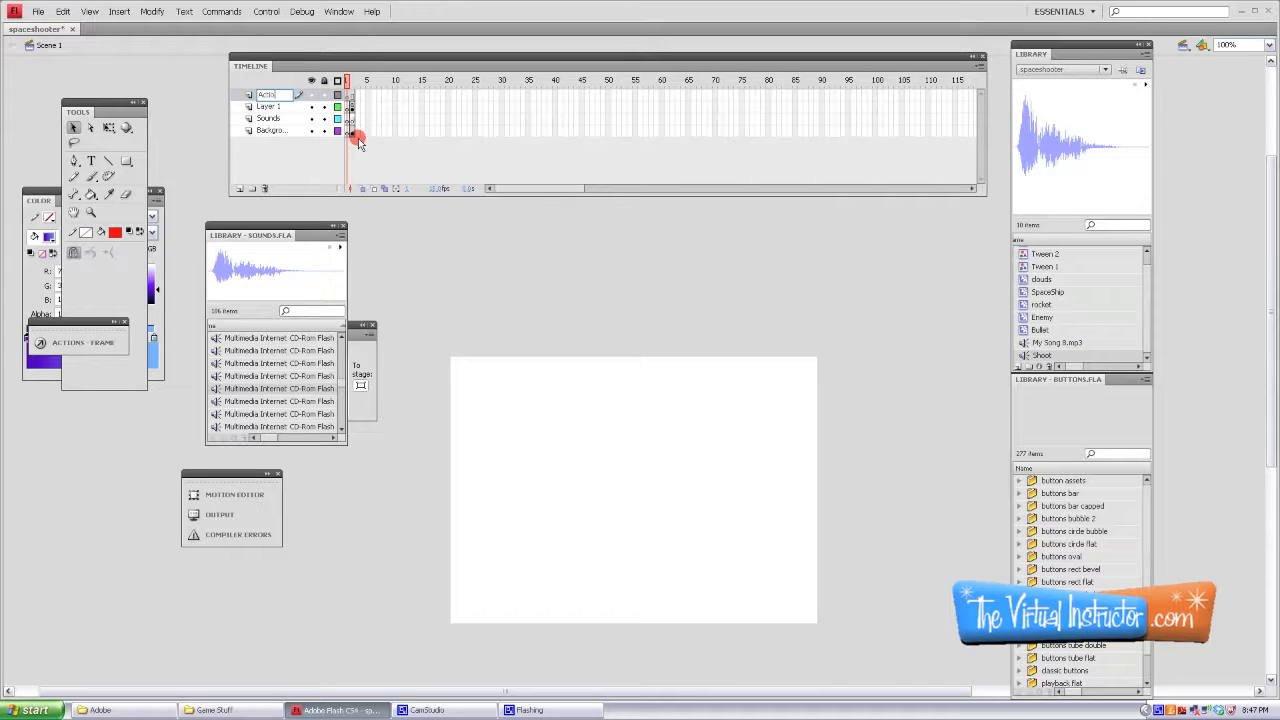
{"action": "left_click", "coordinate": [350, 80]}
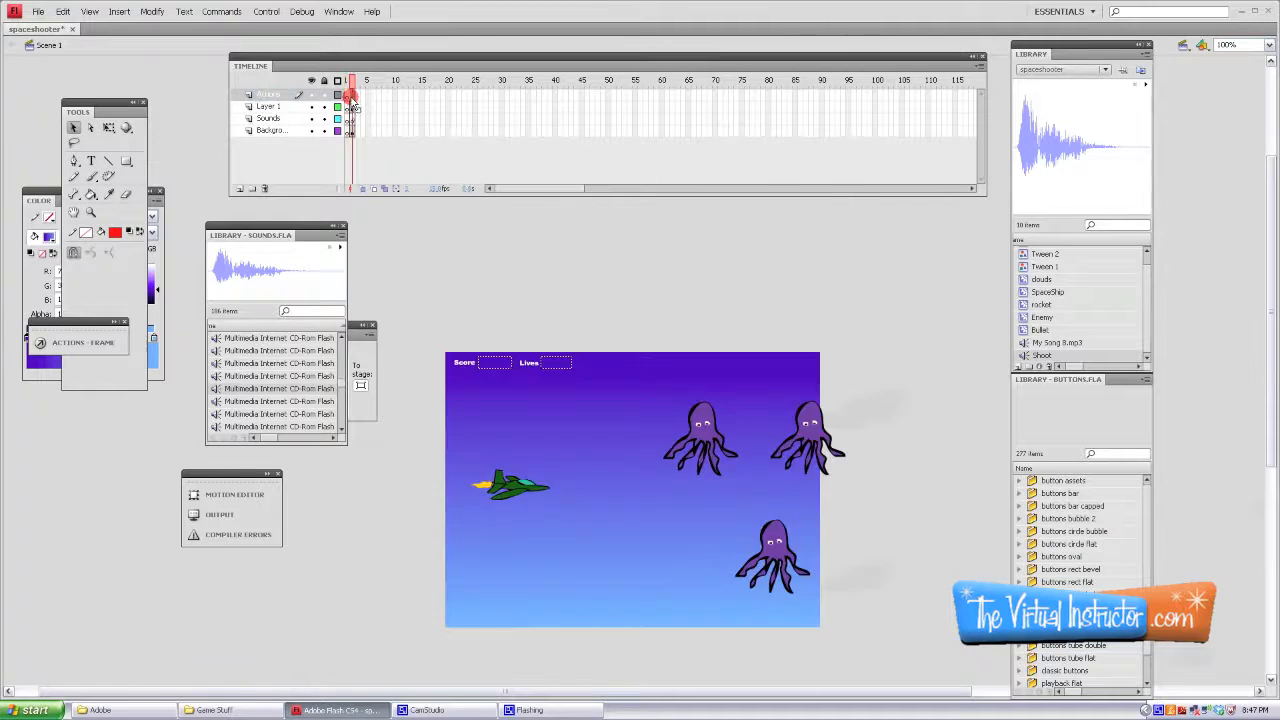
{"action": "right_click", "coordinate": [351, 95]}
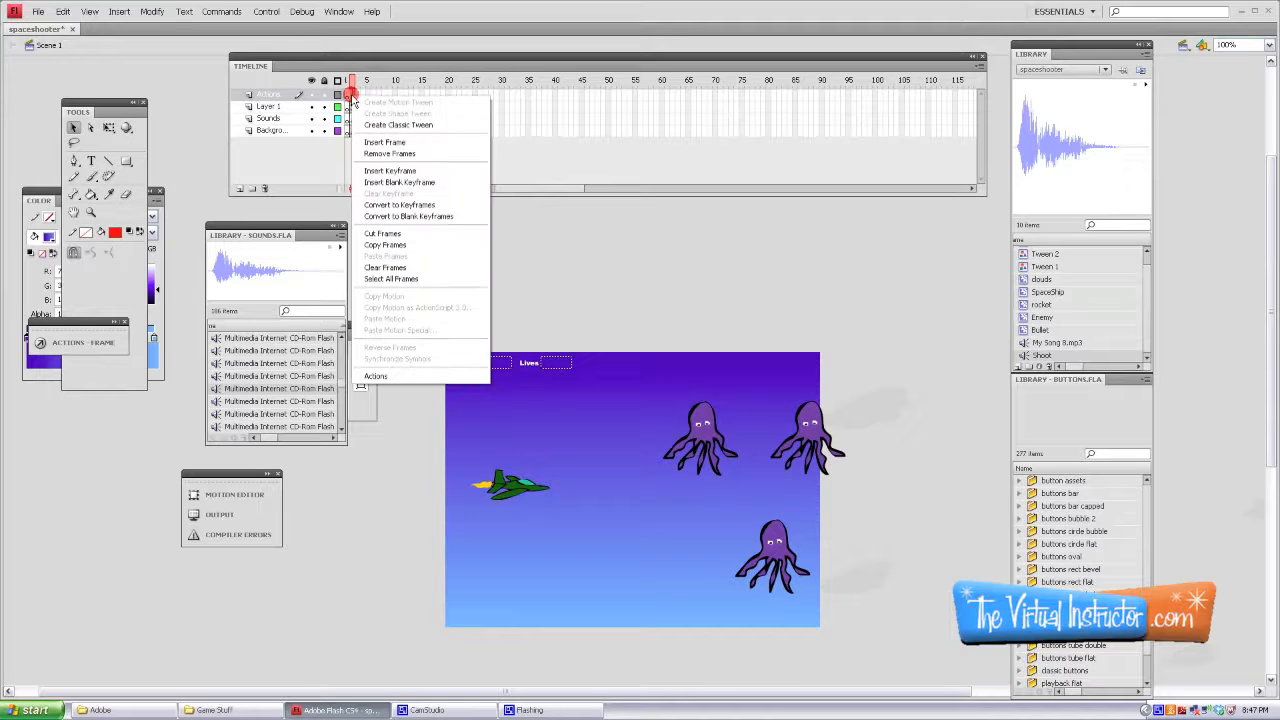
{"action": "left_click", "coordinate": [400, 182]}
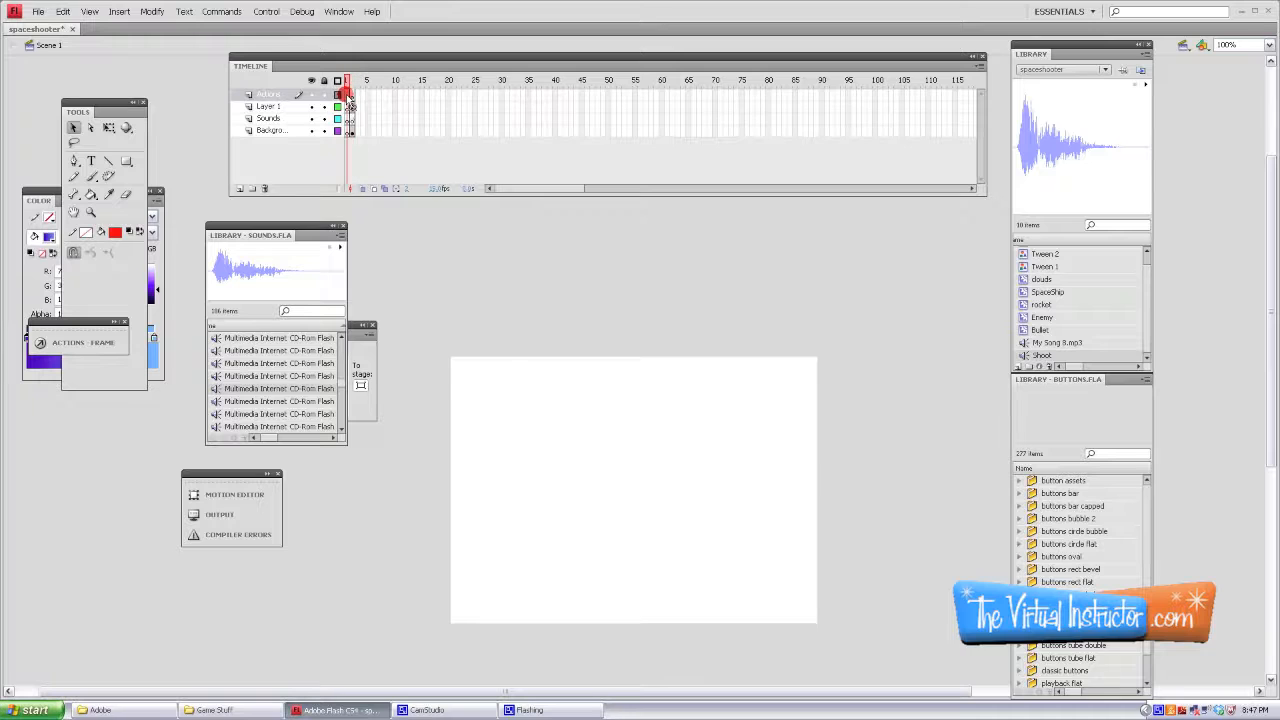
{"action": "right_click", "coordinate": [348, 95]}
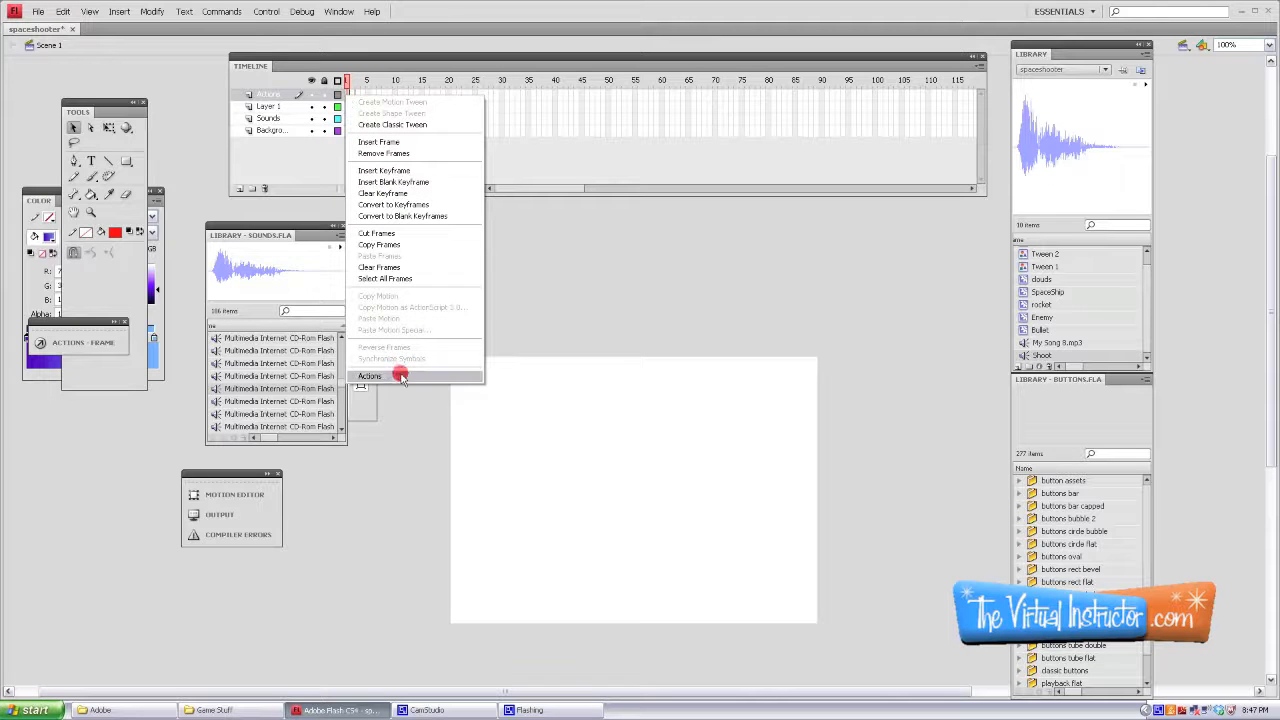
{"action": "left_click", "coordinate": [369, 375]}
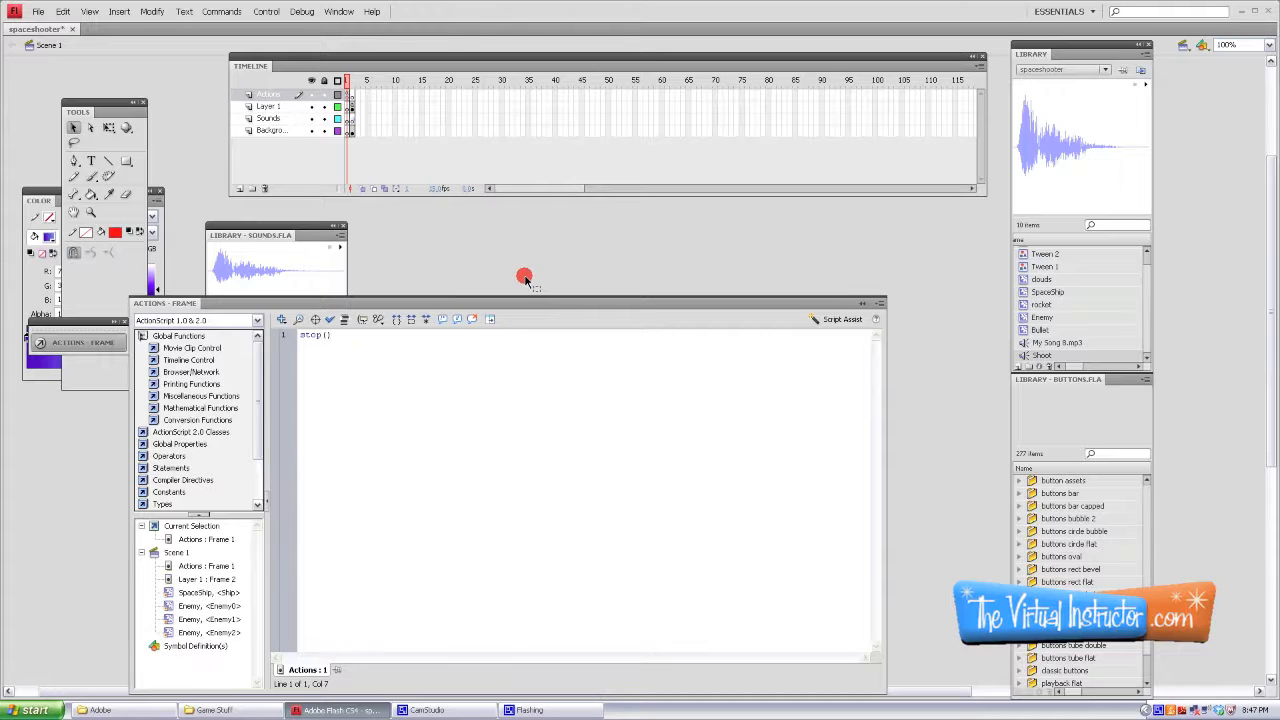
Step: Finish the script as stop(); and close the blank test movie preview
{"action": "type", "text": ";"}
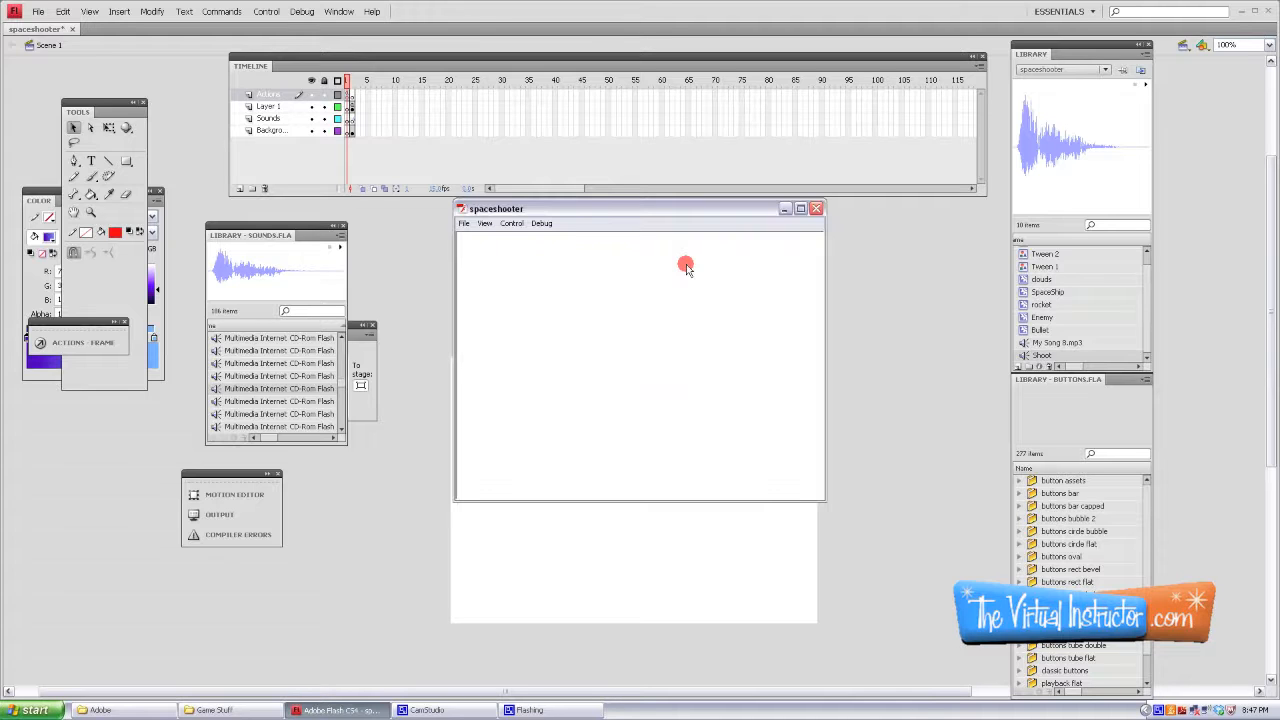
{"action": "left_click", "coordinate": [817, 208]}
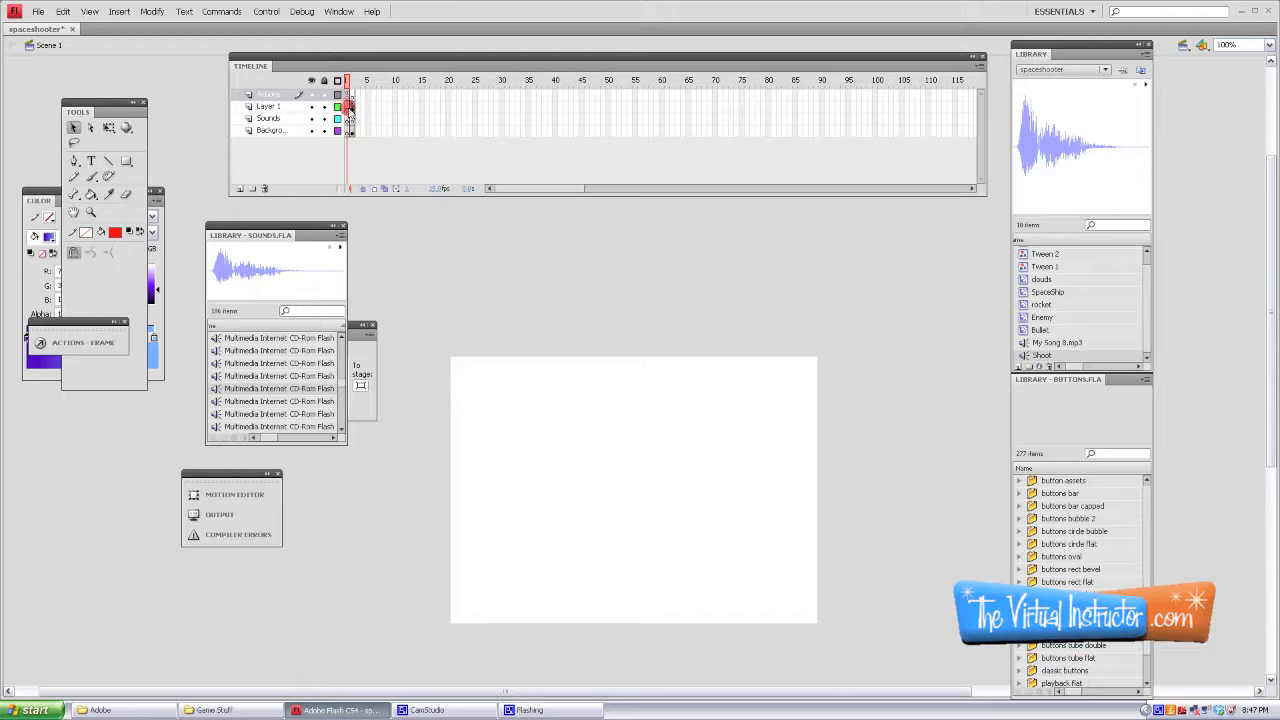
Step: Add a new layer named Home beneath Actions and hide the Sounds layer
{"action": "left_click", "coordinate": [240, 189]}
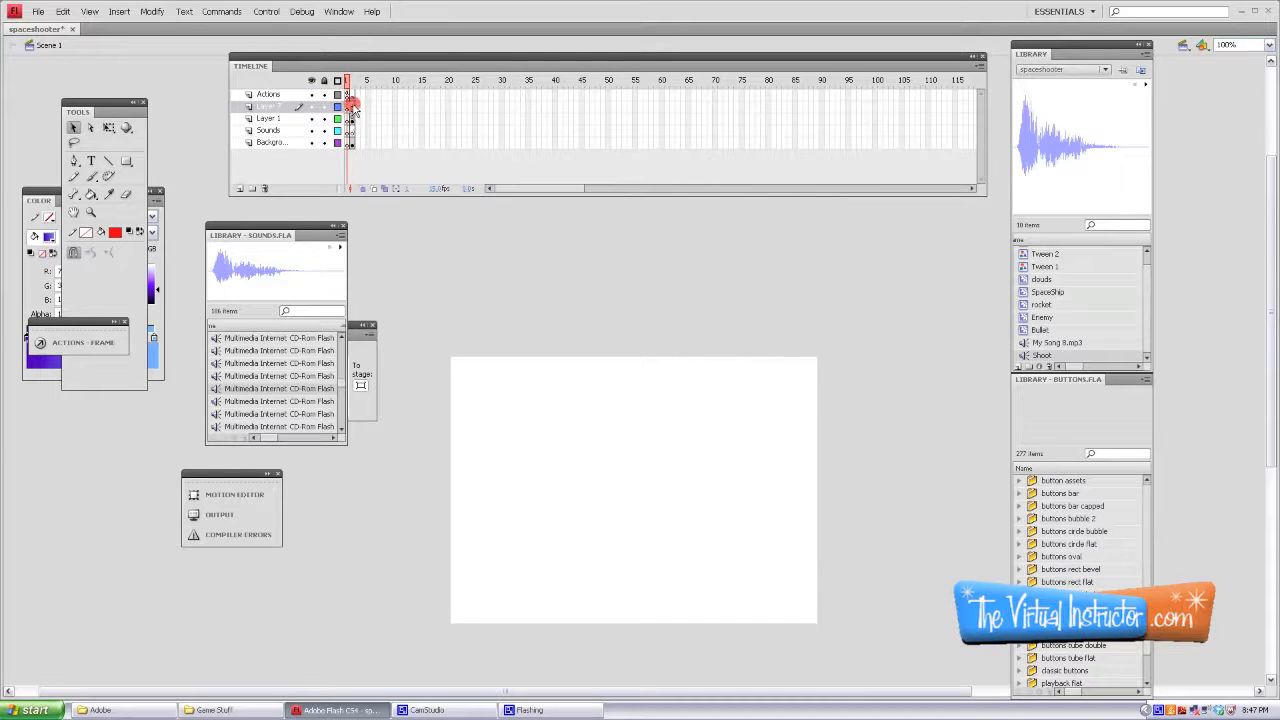
{"action": "left_click", "coordinate": [391, 166]}
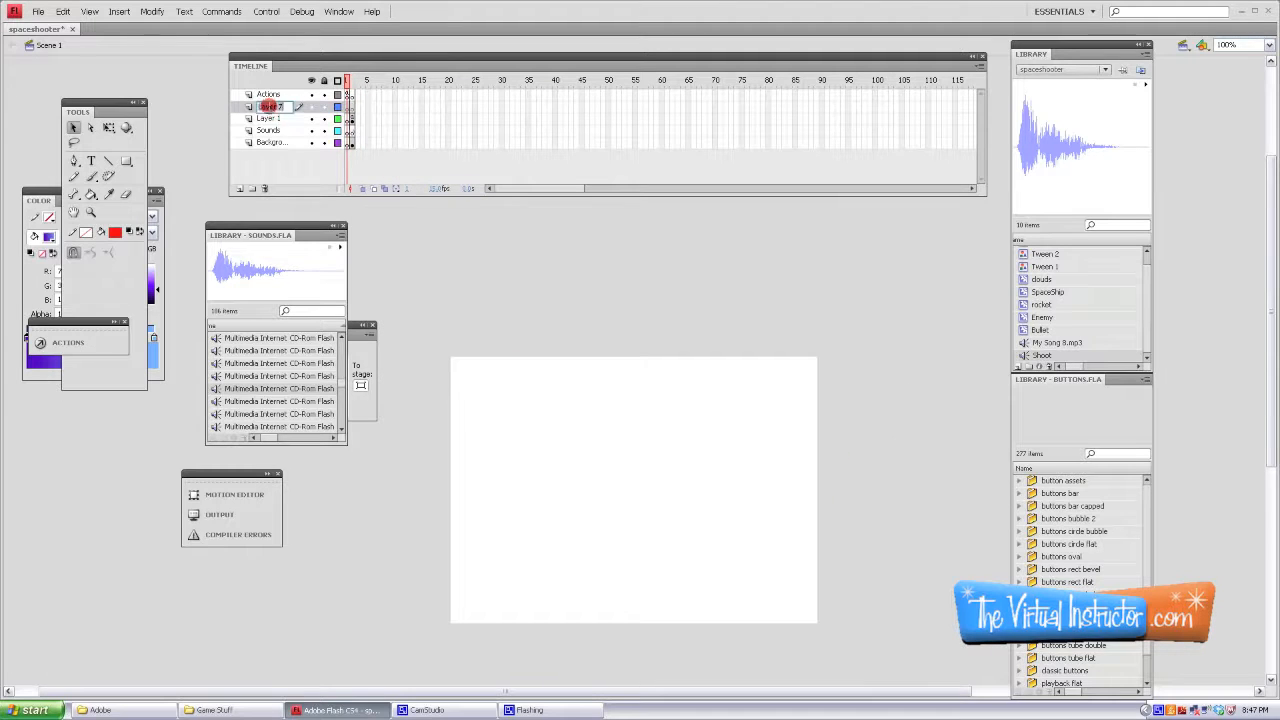
{"action": "left_click", "coordinate": [271, 106]}
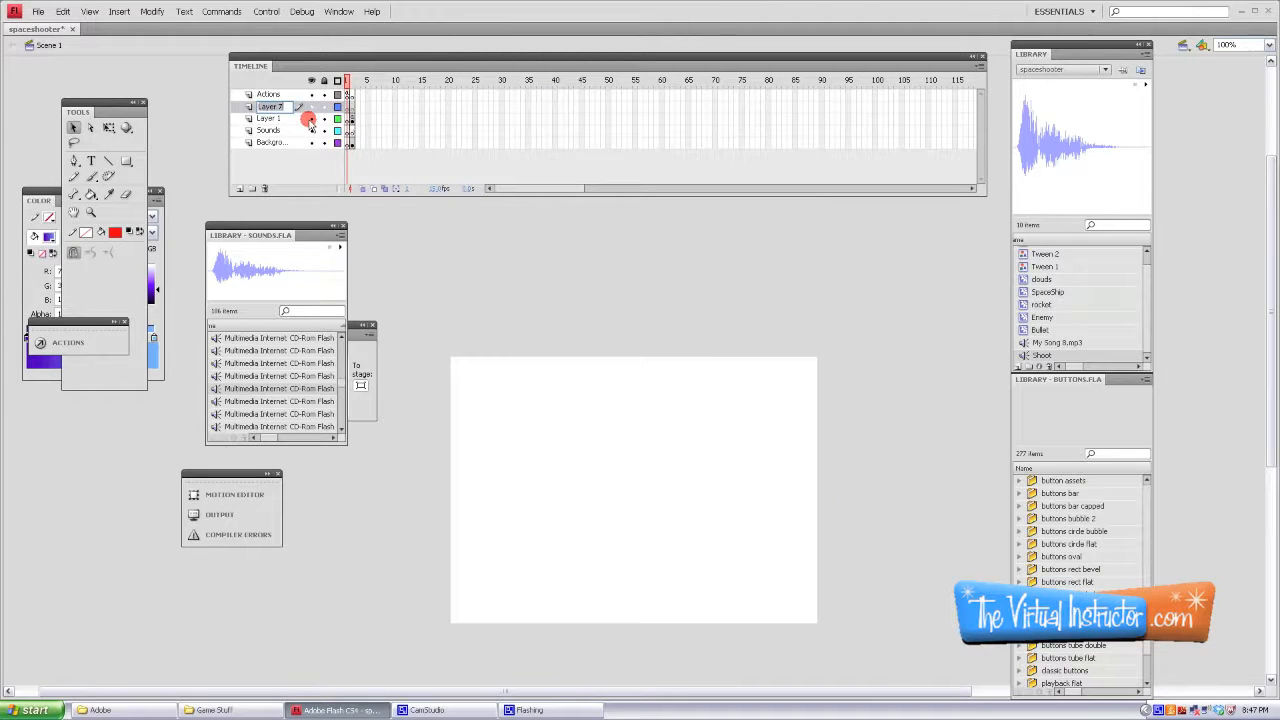
{"action": "double_click", "coordinate": [270, 106]}
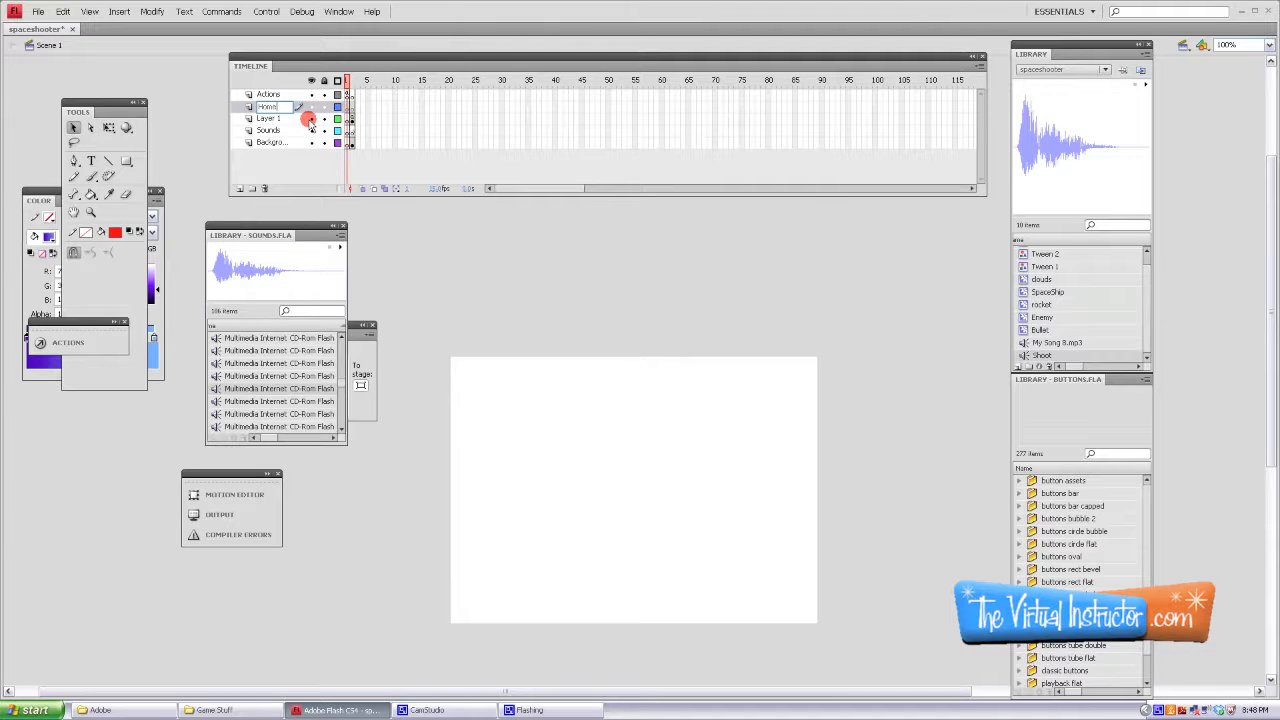
{"action": "double_click", "coordinate": [268, 106]}
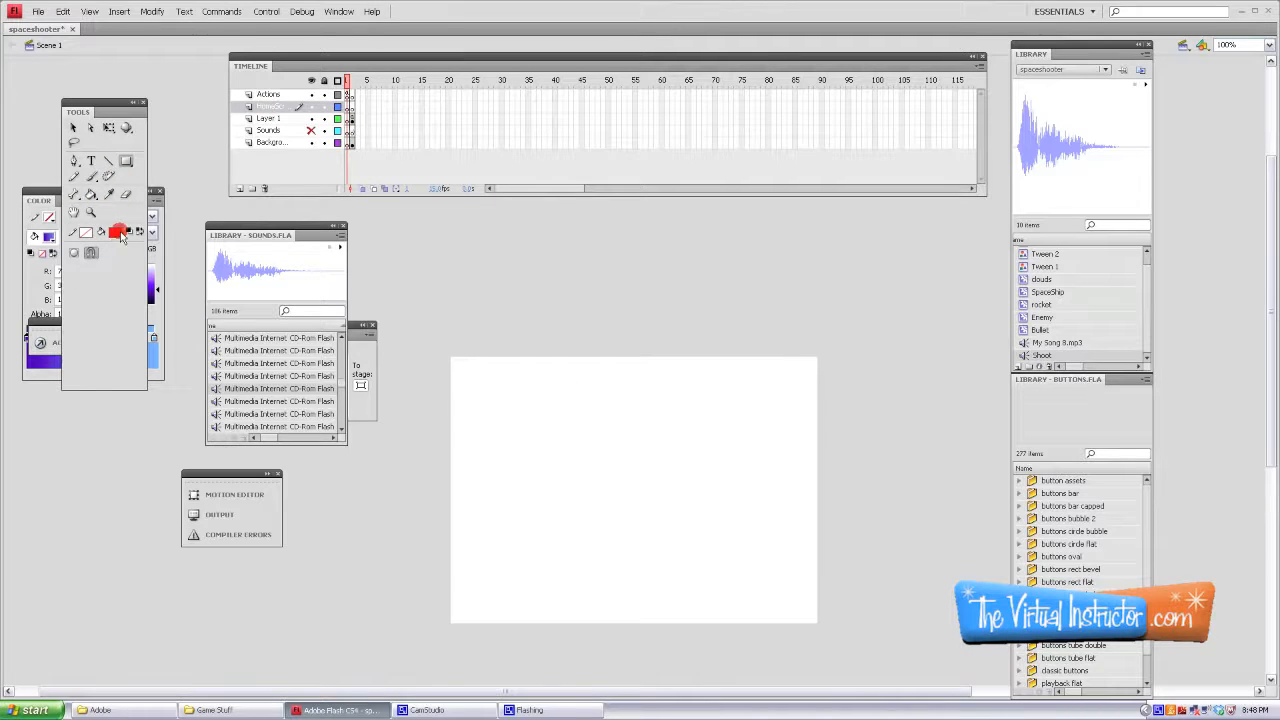
Step: Draw a red-filled rectangle over the entire stage on the Home layer and select it
{"action": "left_click", "coordinate": [116, 232]}
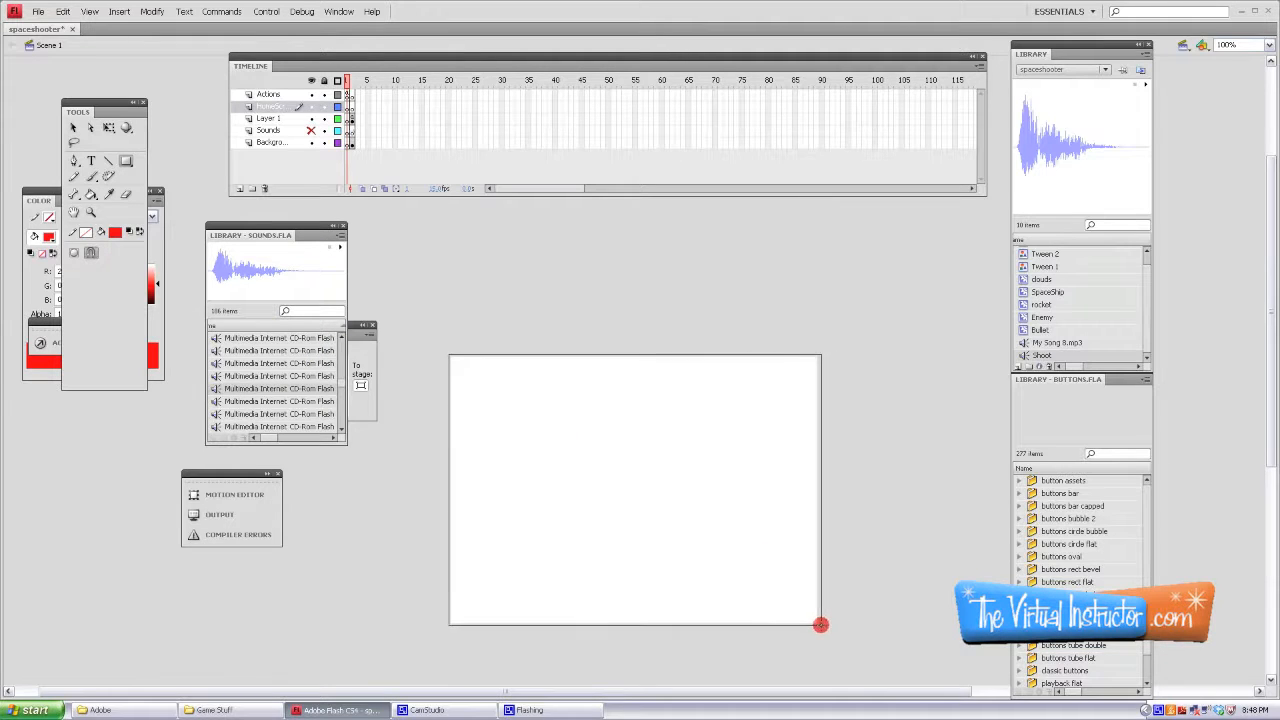
{"action": "left_click", "coordinate": [80, 161]}
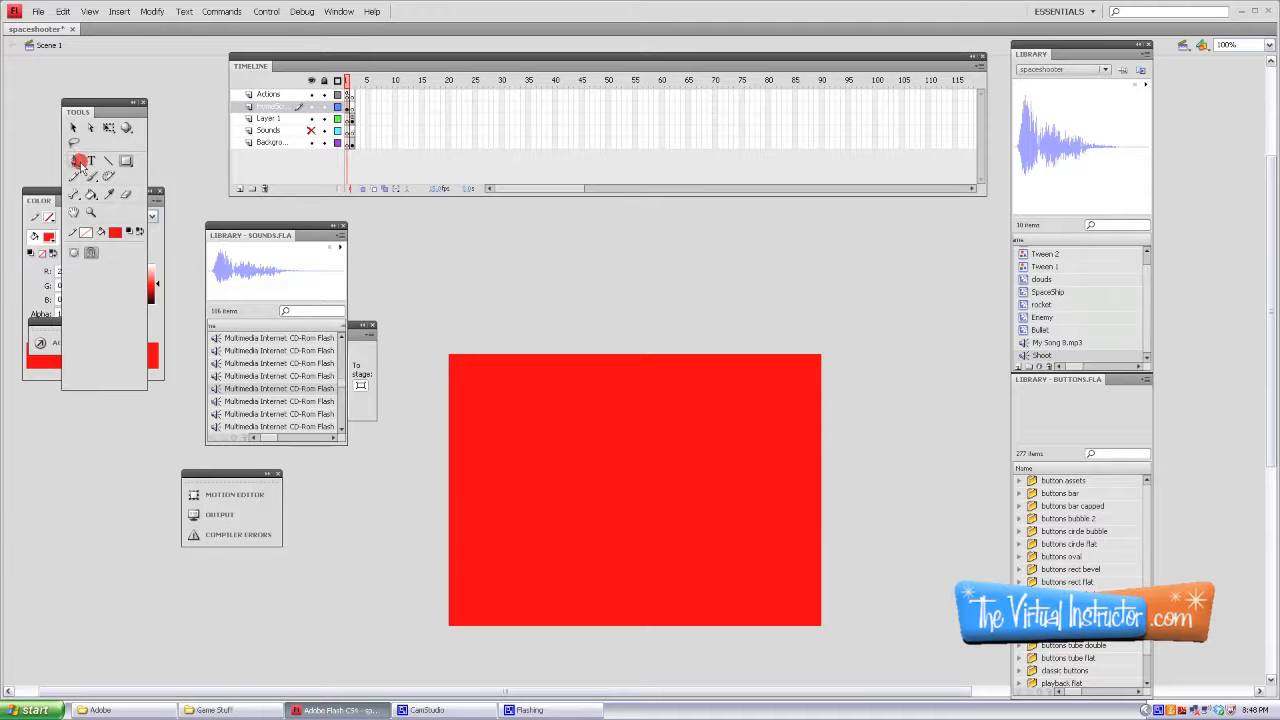
{"action": "left_click", "coordinate": [73, 127]}
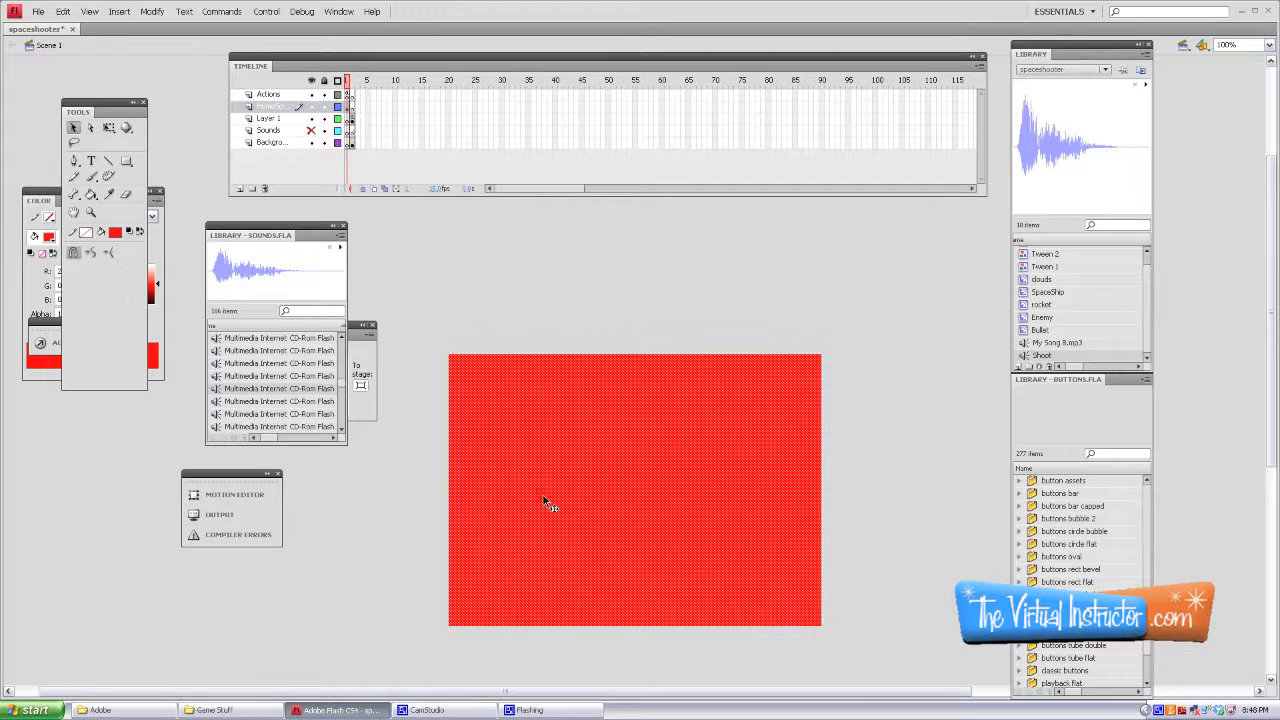
{"action": "mouse_move", "coordinate": [535, 27]}
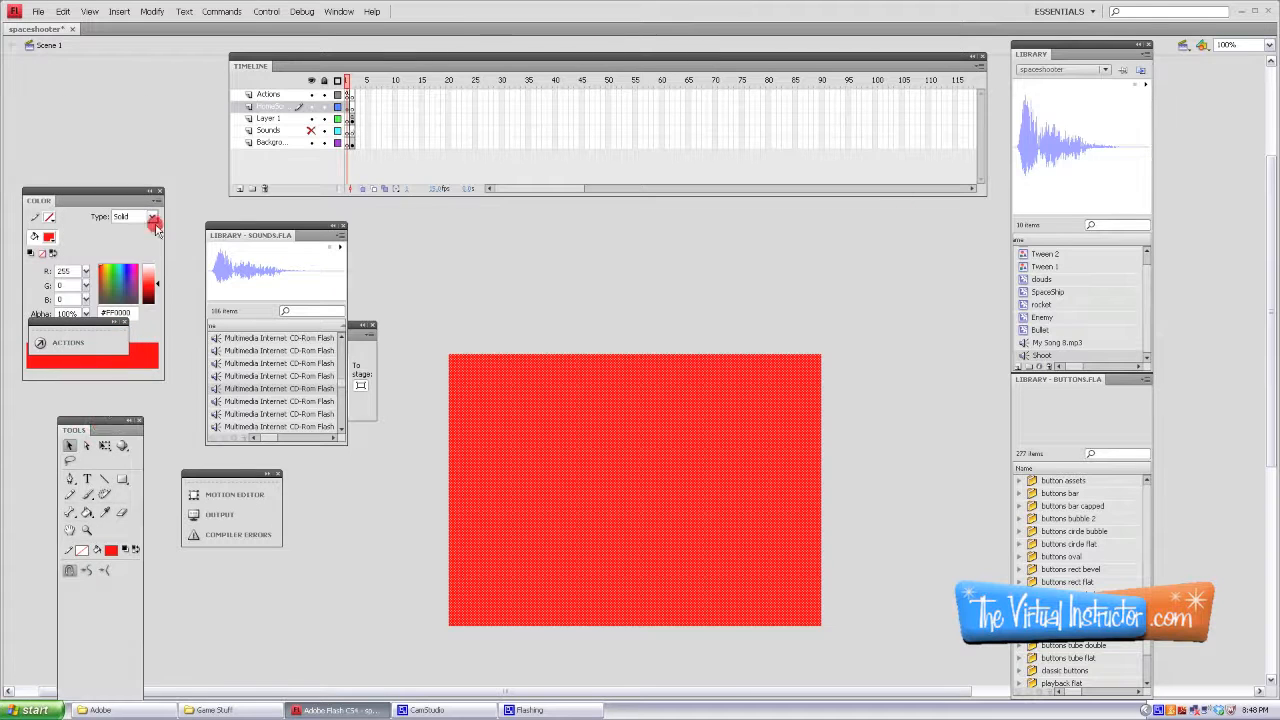
Step: Make the rectangle's fill a linear gradient, red on the left to light purple on the right
{"action": "left_click", "coordinate": [135, 216]}
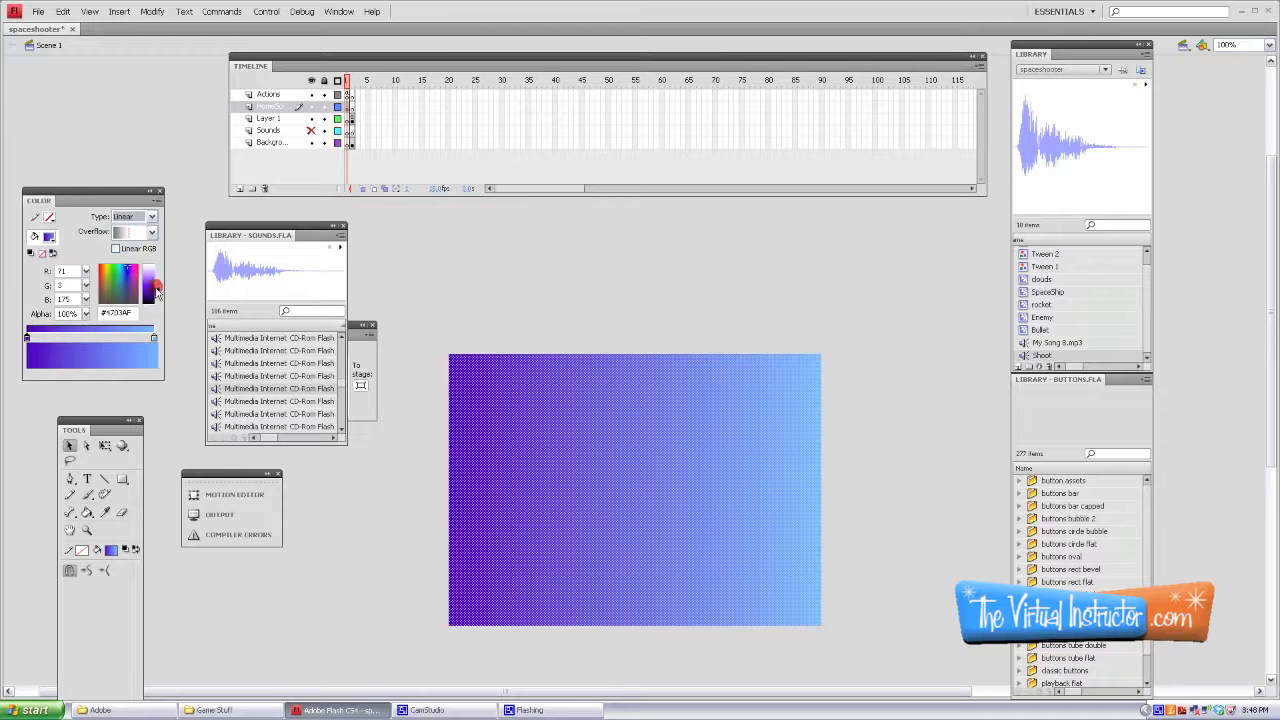
{"action": "left_click", "coordinate": [99, 268]}
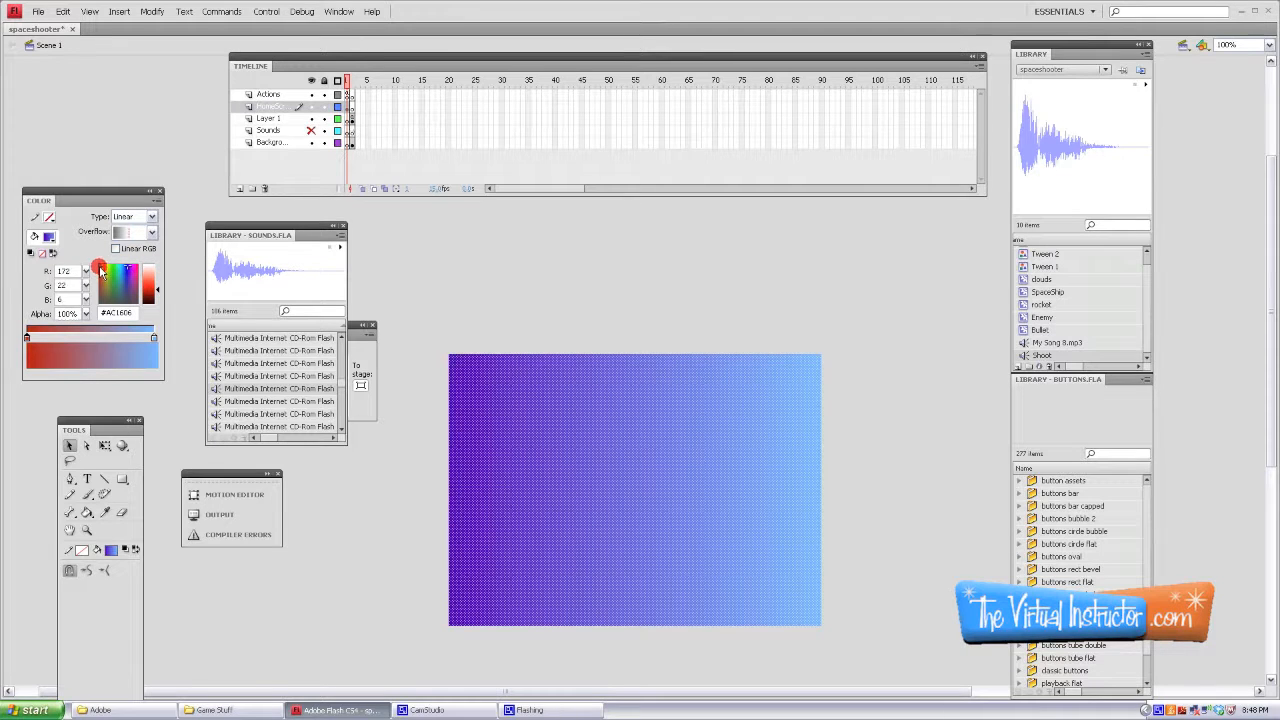
{"action": "left_click", "coordinate": [160, 285]}
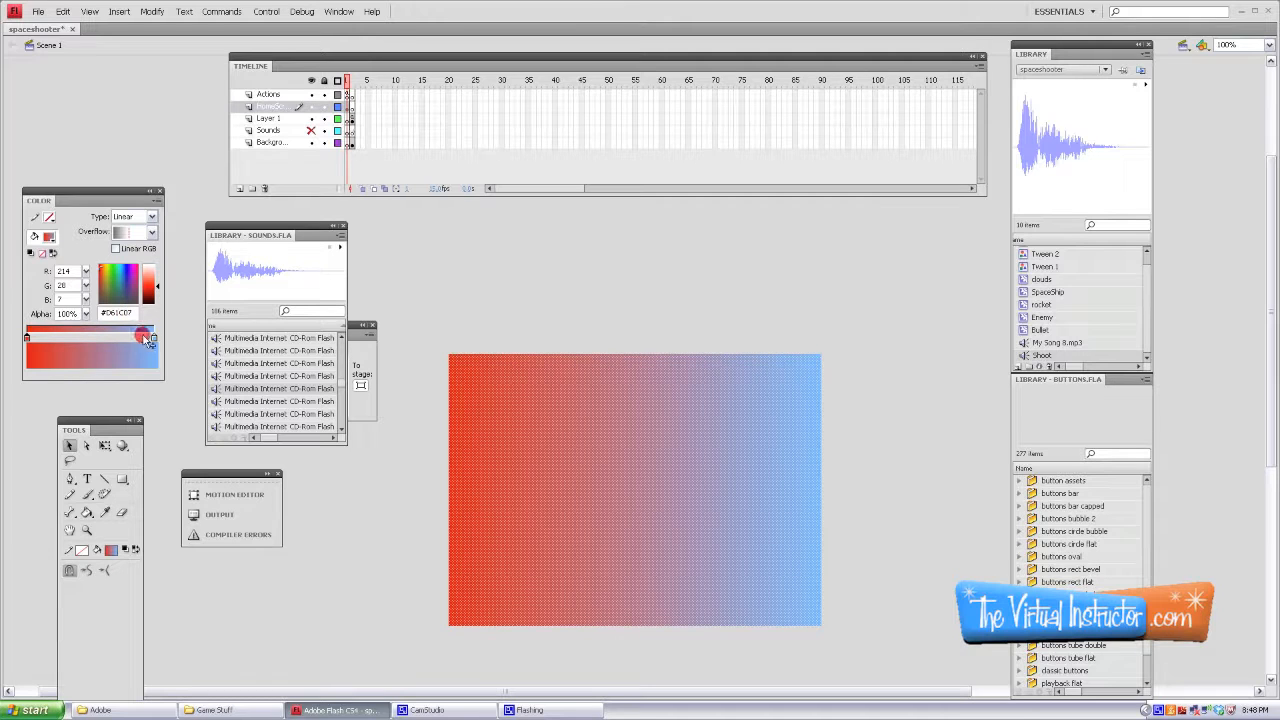
{"action": "left_click", "coordinate": [115, 275]}
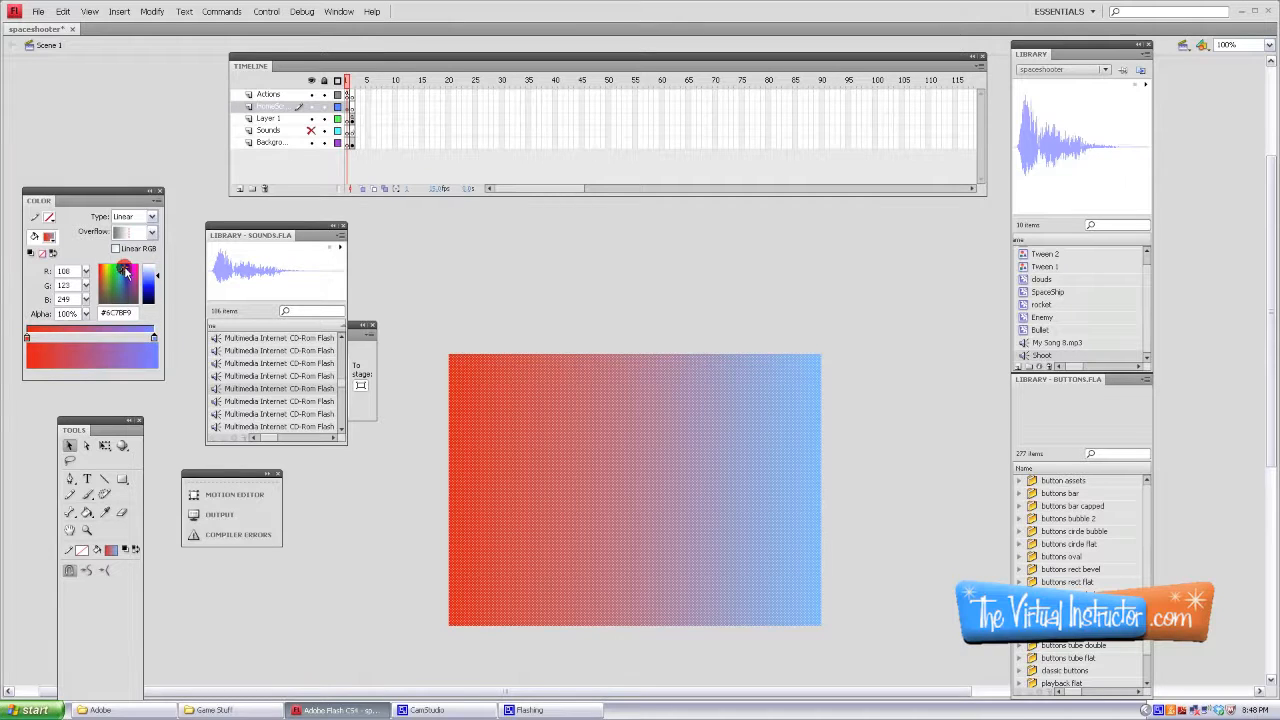
{"action": "left_click", "coordinate": [120, 280]}
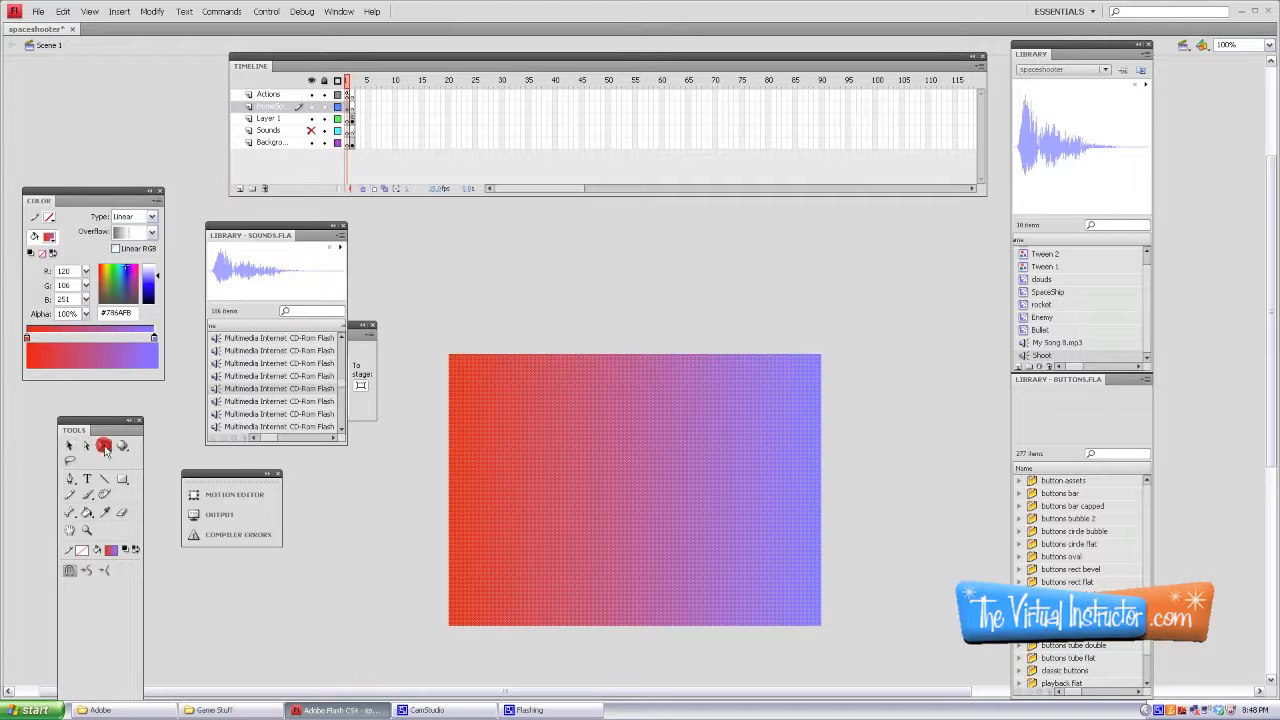
Step: Rotate the gradient vertical with Gradient Transform and adjust its spread
{"action": "left_click", "coordinate": [104, 445]}
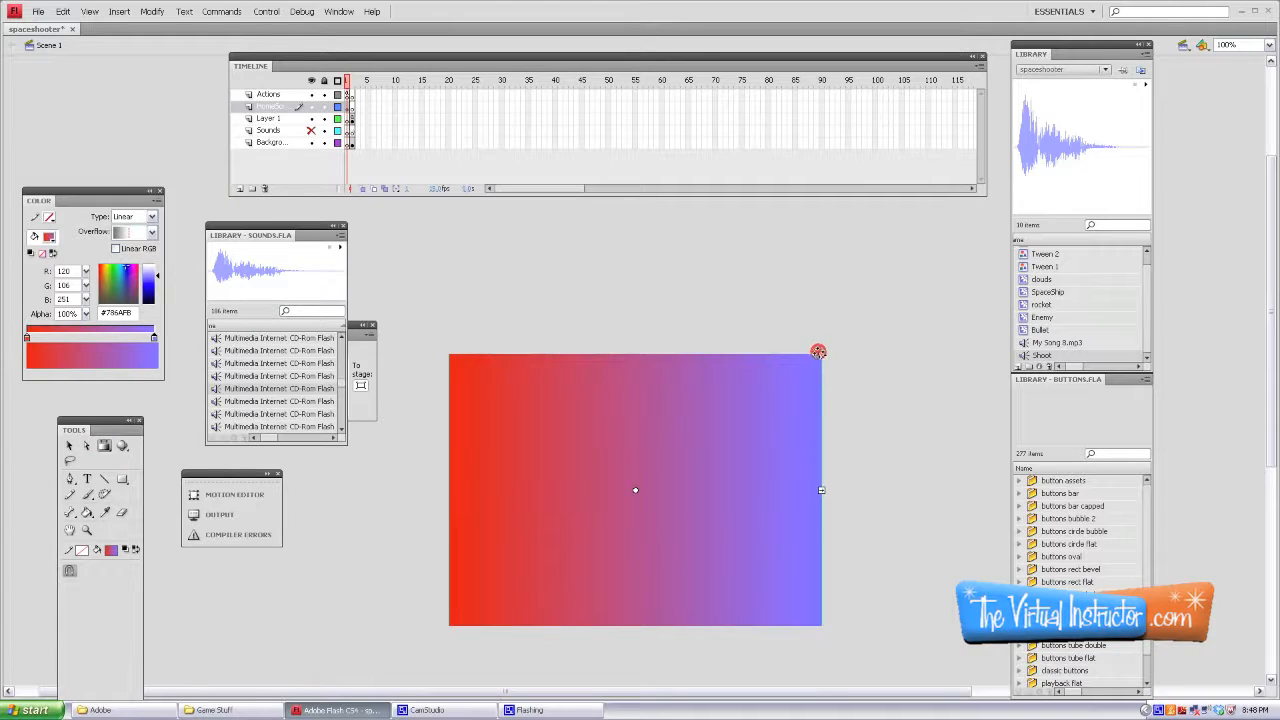
{"action": "left_click_drag", "start_coordinate": [818, 351], "coordinate": [565, 395]}
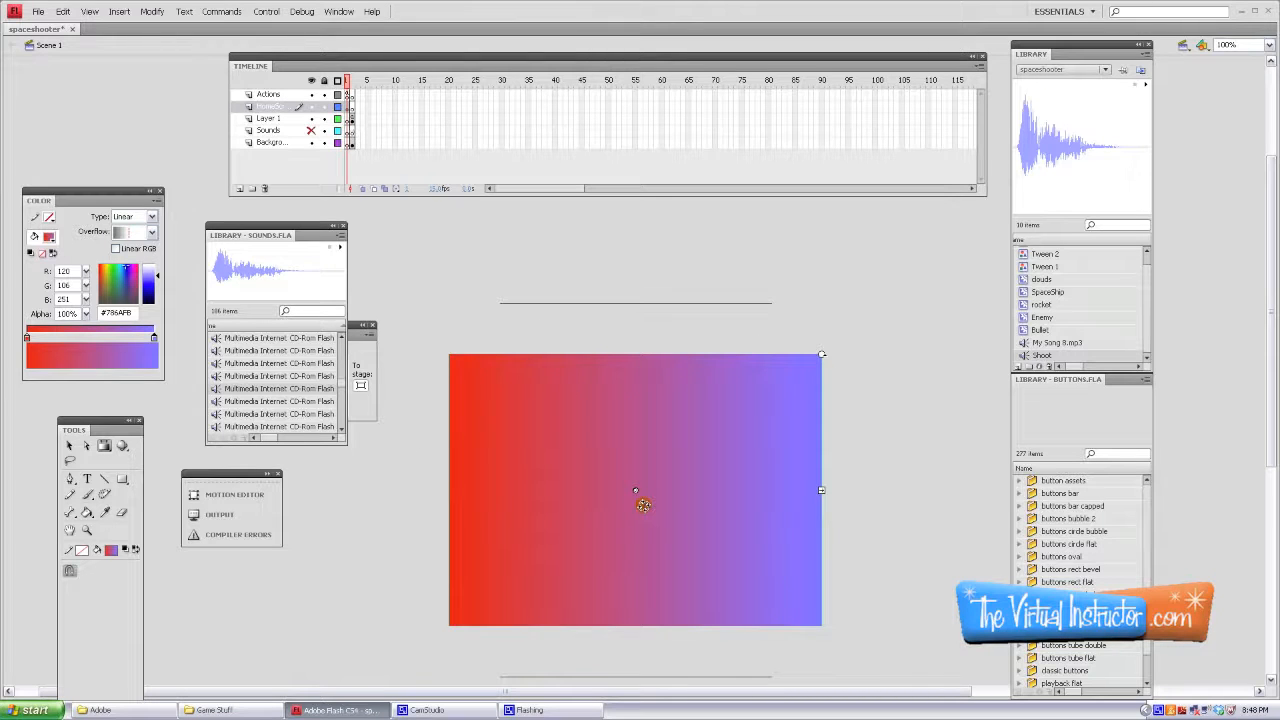
{"action": "mouse_move", "coordinate": [573, 400]}
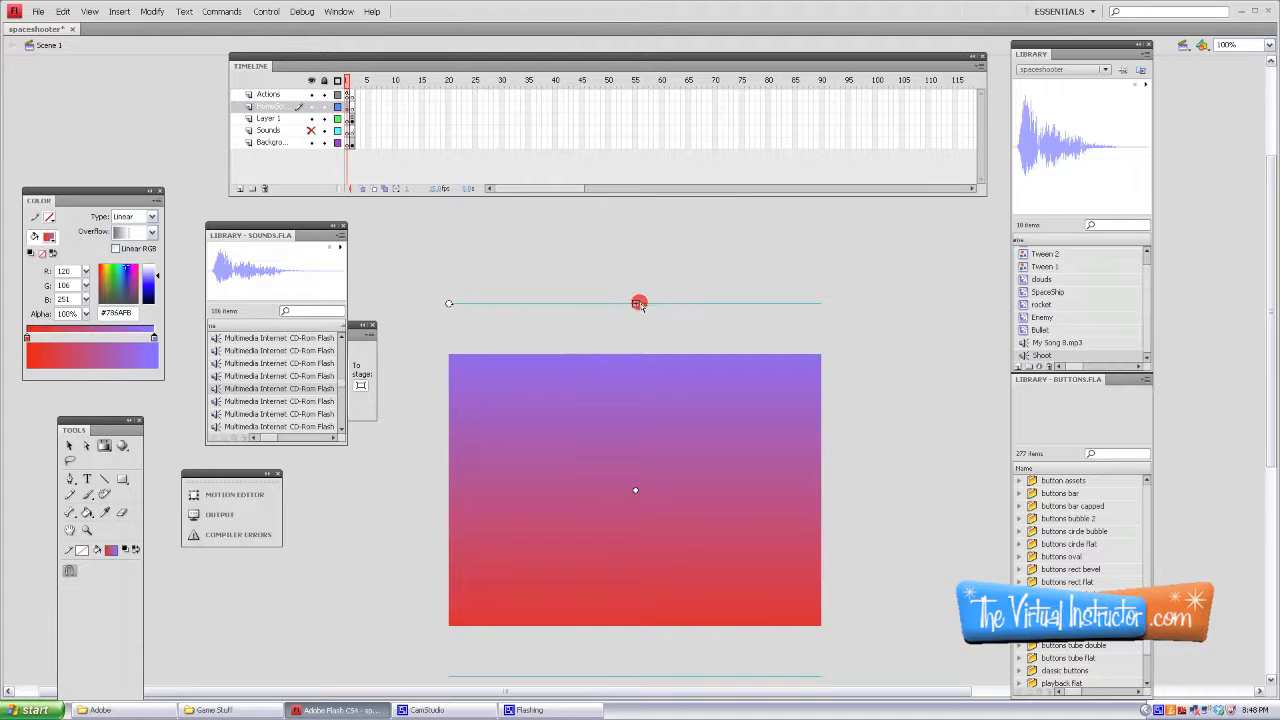
{"action": "left_click_drag", "start_coordinate": [640, 303], "coordinate": [668, 347]}
{"action": "type", "text": "Attac"}
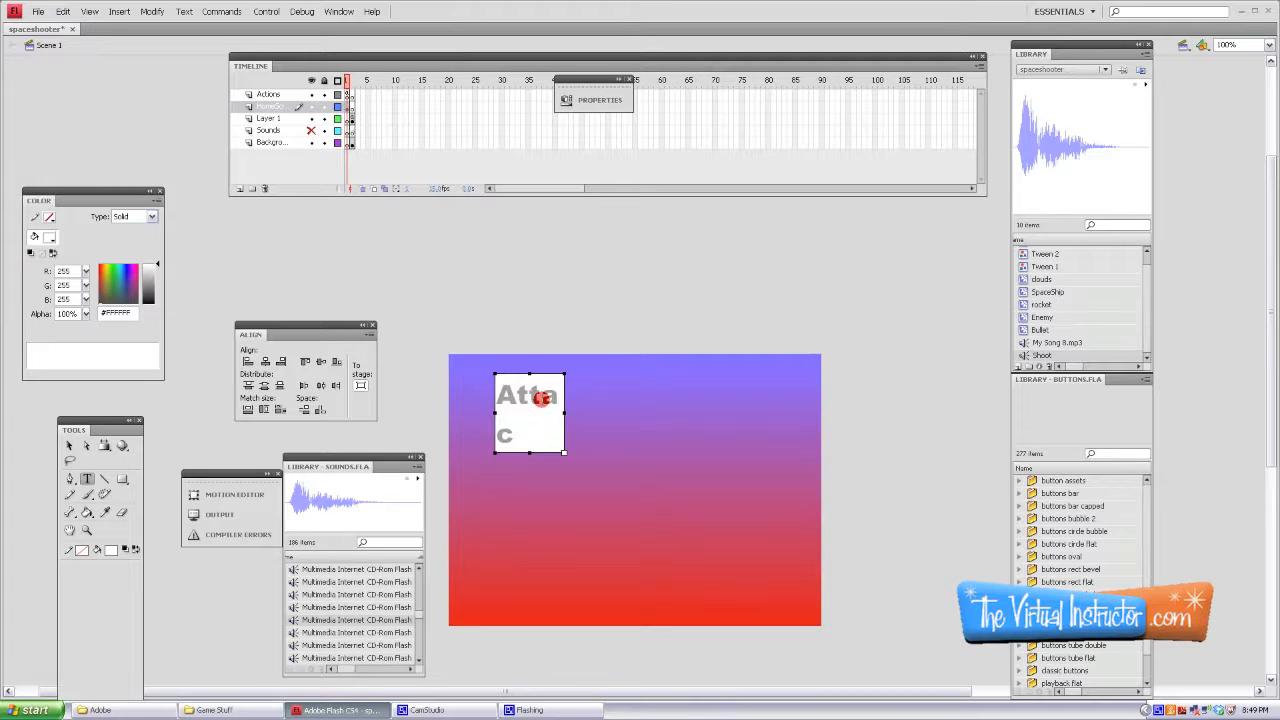
Step: Type the title 'Attack of the Octopi!!' in the text box across the stage top
{"action": "type", "text": "k of th"}
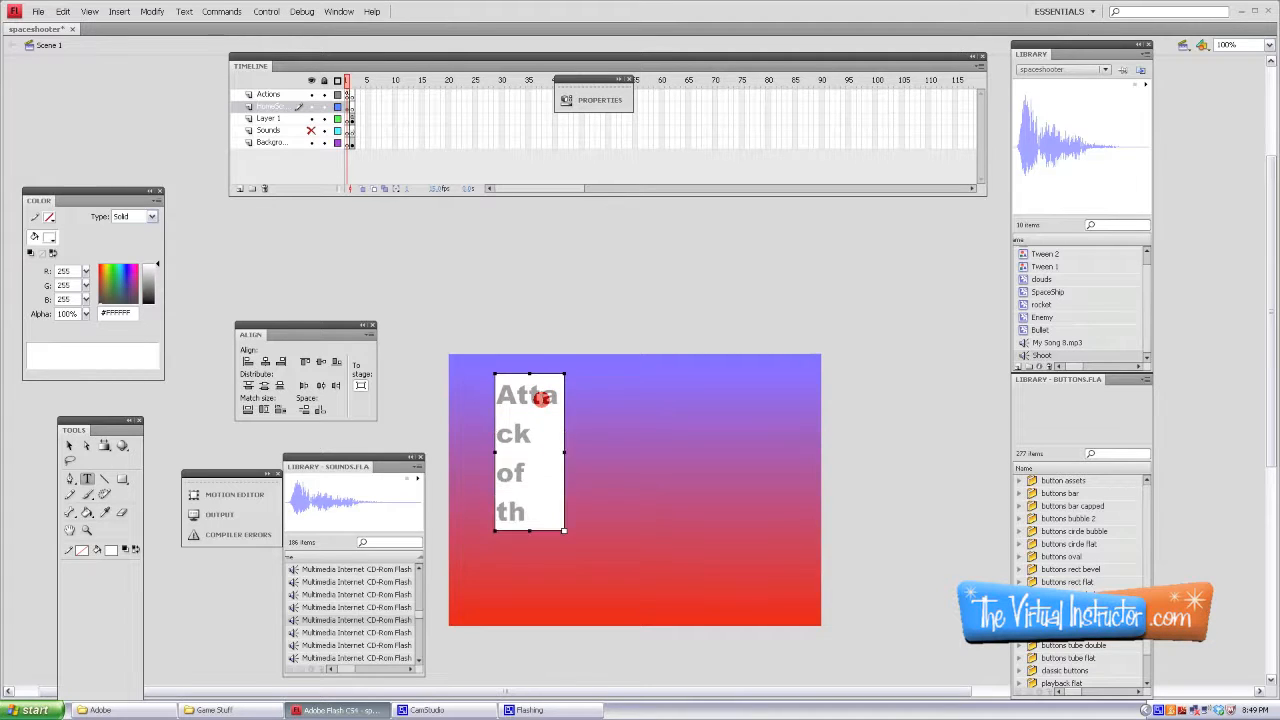
{"action": "type", "text": "the Oct"}
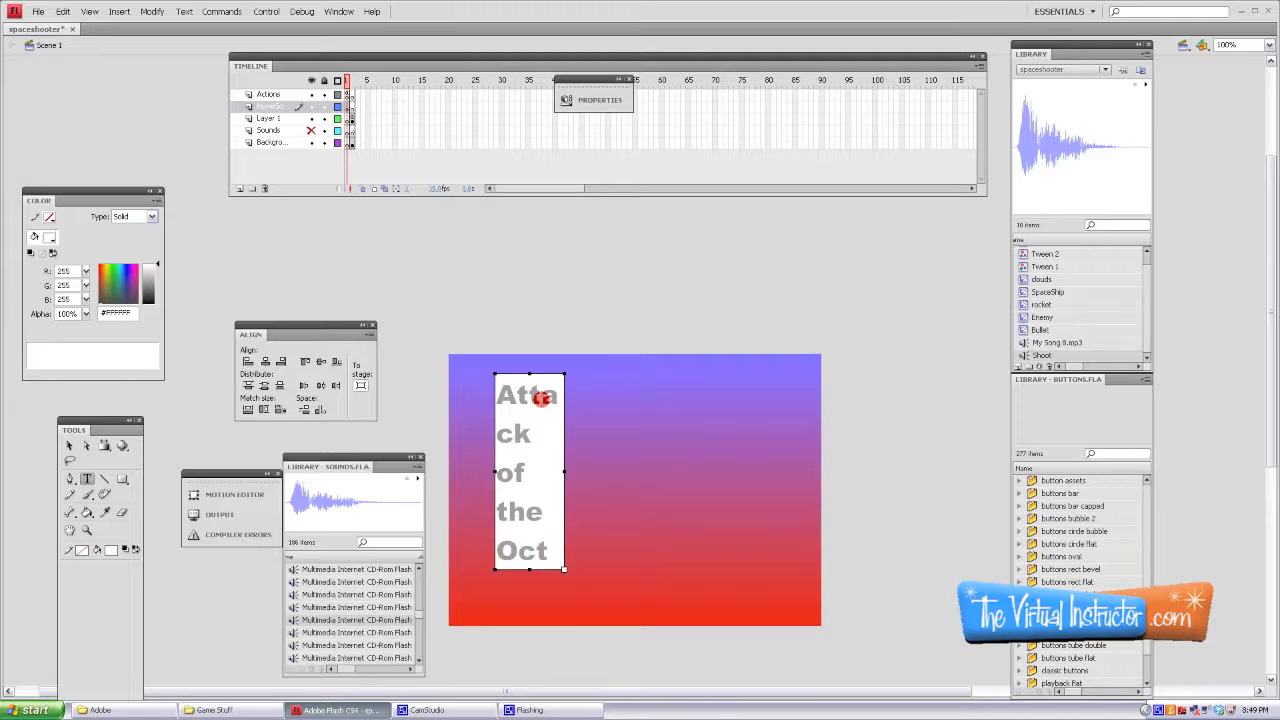
{"action": "type", "text": "opi"}
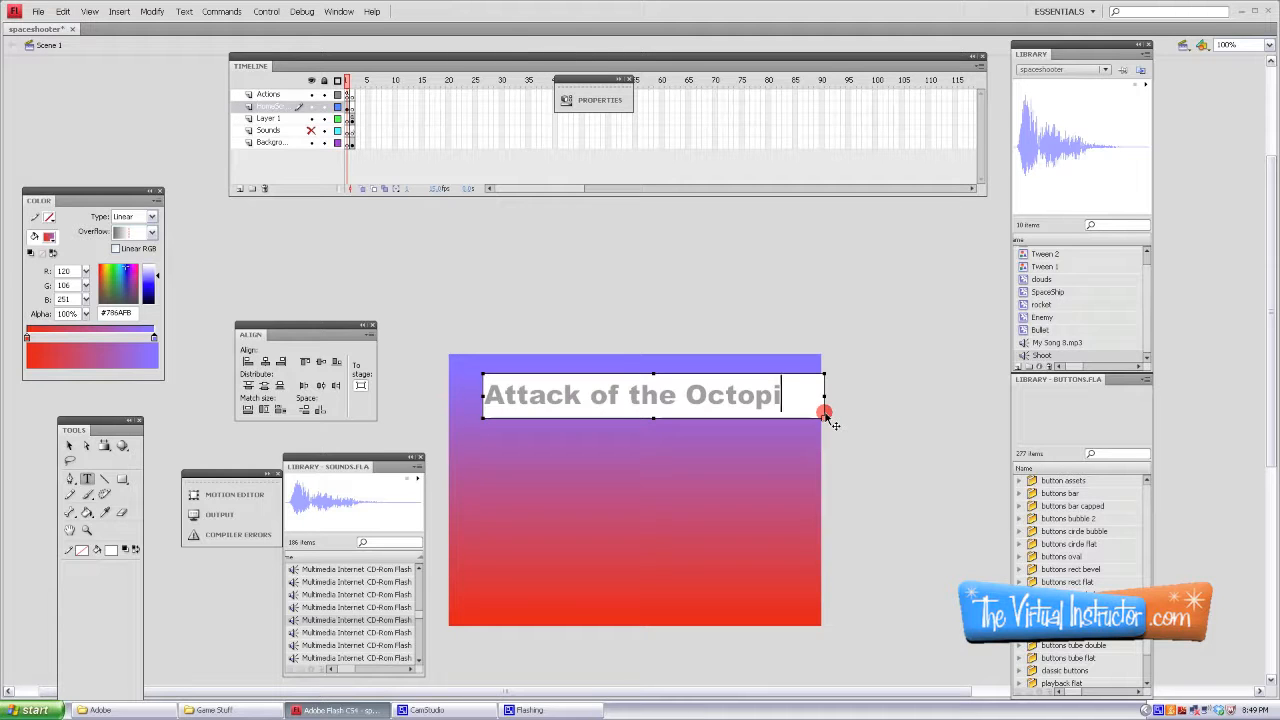
{"action": "type", "text": "!!"}
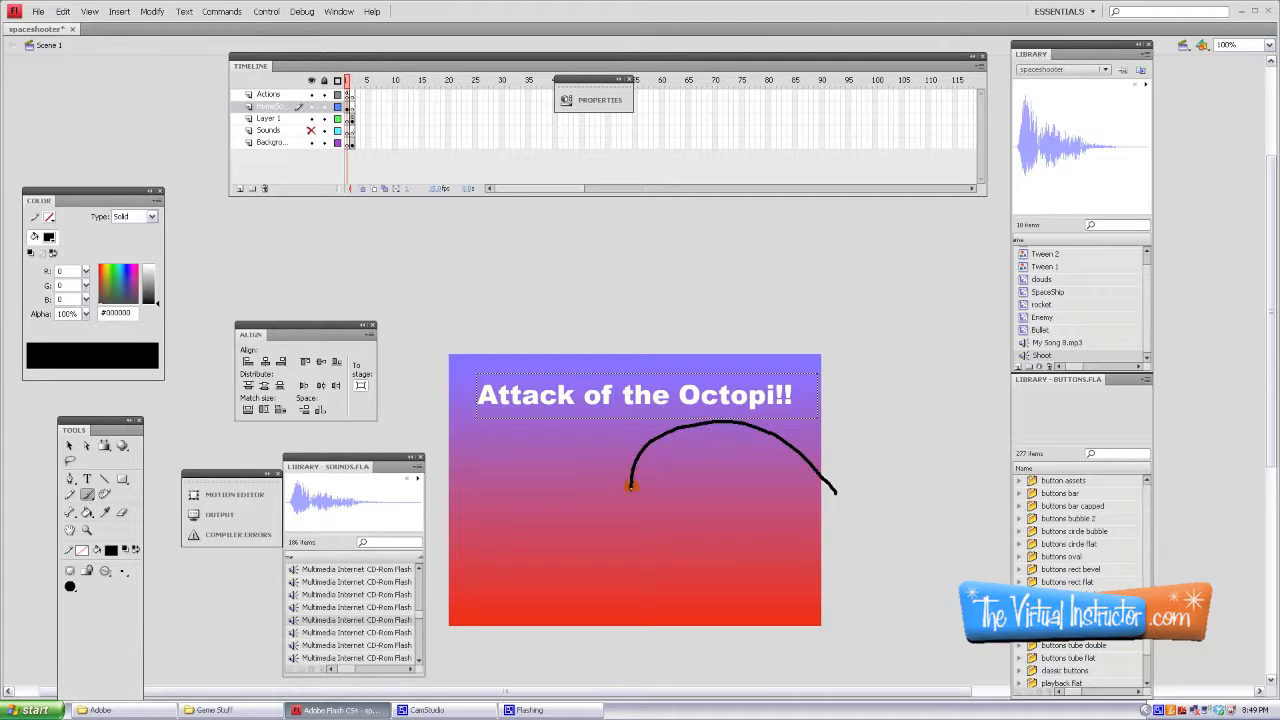
Step: Brush a black octopus body curve, bottom tentacles, head outline and an eyelid curve
{"action": "left_click_drag", "start_coordinate": [630, 485], "coordinate": [650, 650]}
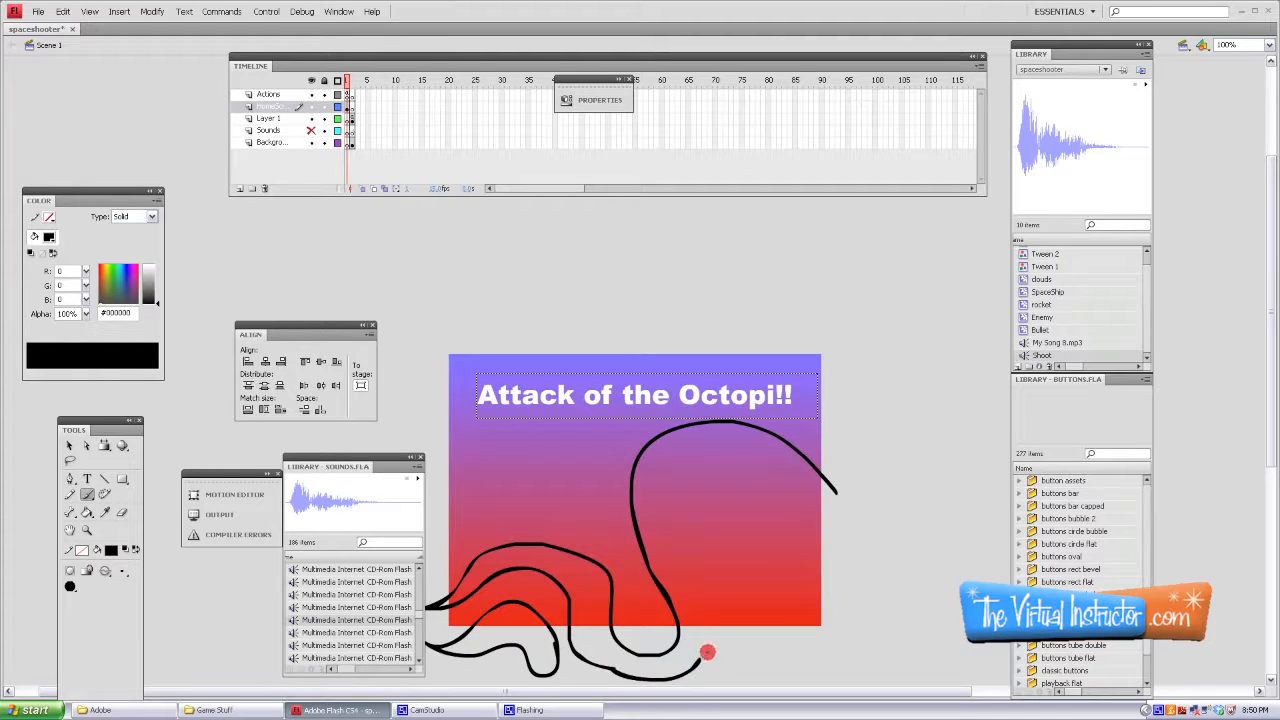
{"action": "left_click_drag", "start_coordinate": [707, 652], "coordinate": [838, 495]}
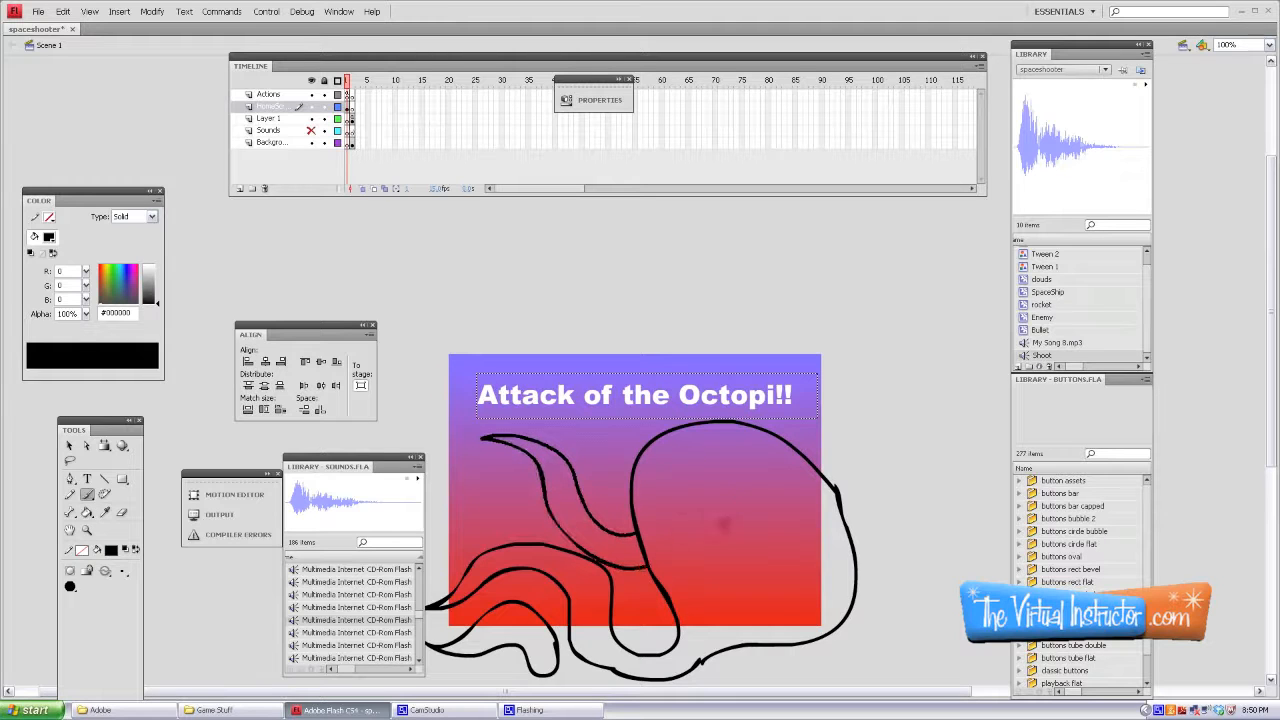
{"action": "left_click_drag", "start_coordinate": [685, 500], "coordinate": [765, 525]}
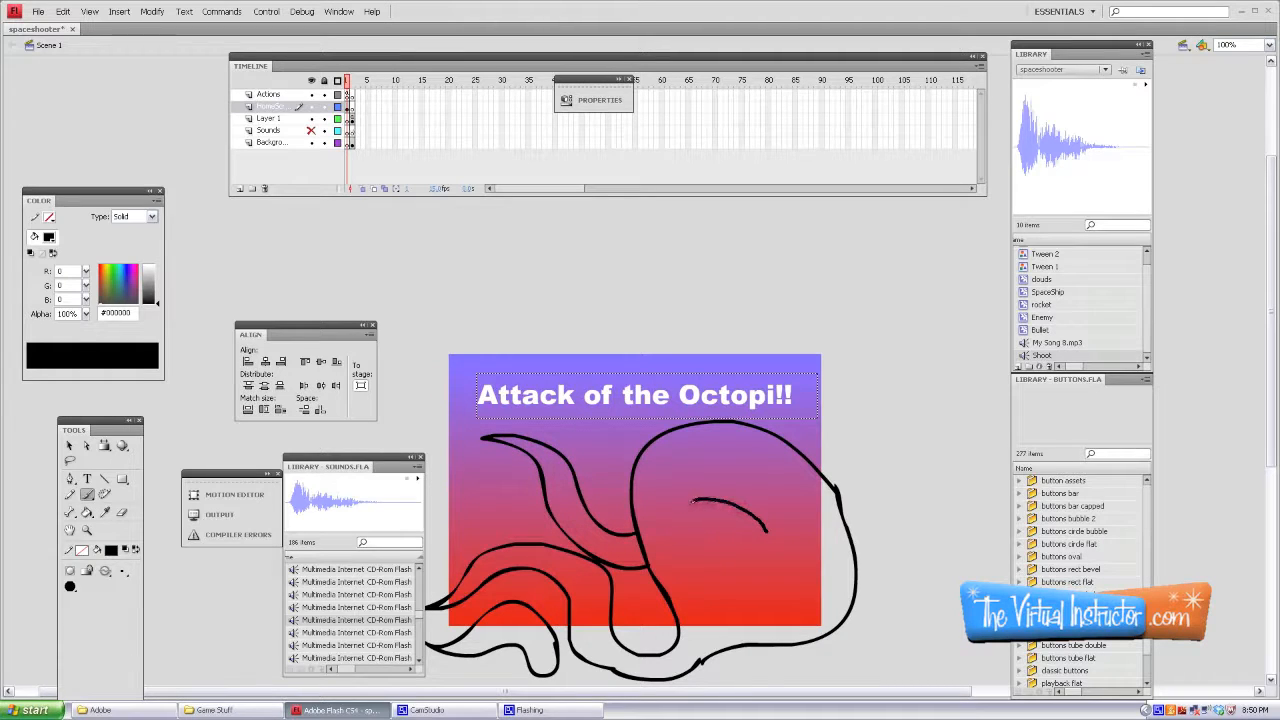
{"action": "left_click_drag", "start_coordinate": [690, 500], "coordinate": [770, 580]}
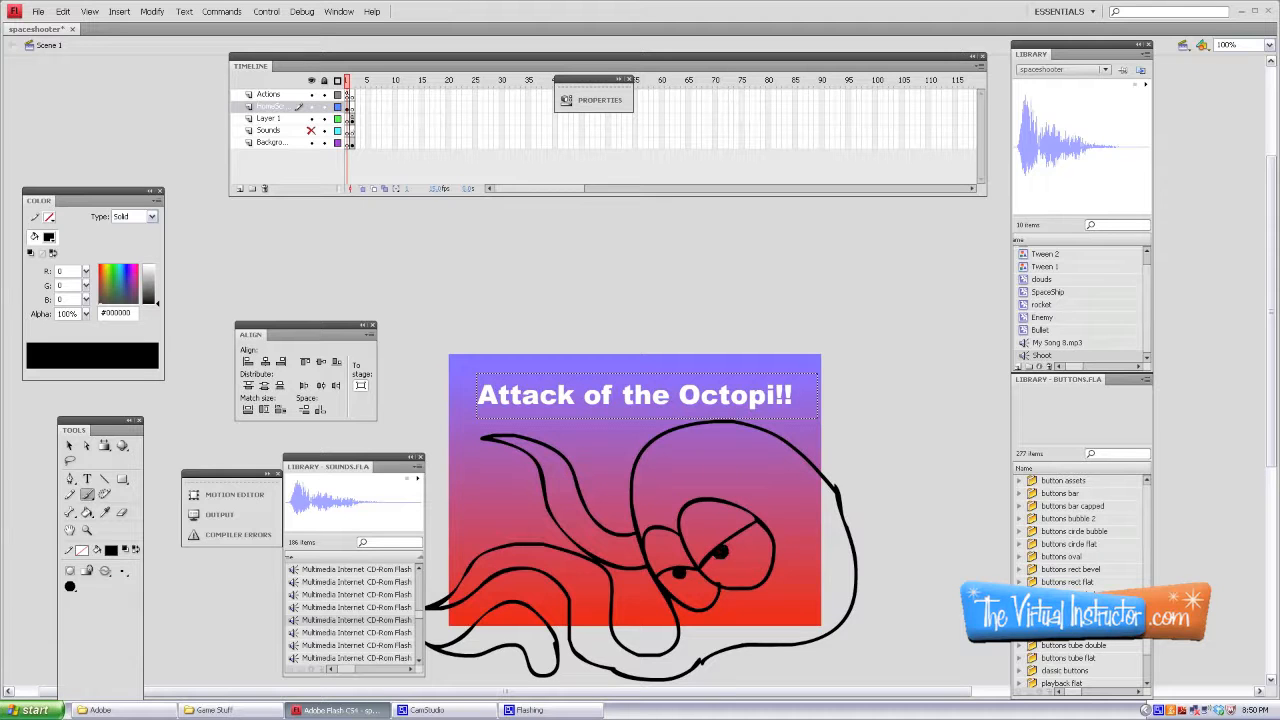
Step: Fill the octopus body purple, then close the test movie preview
{"action": "left_click", "coordinate": [110, 550]}
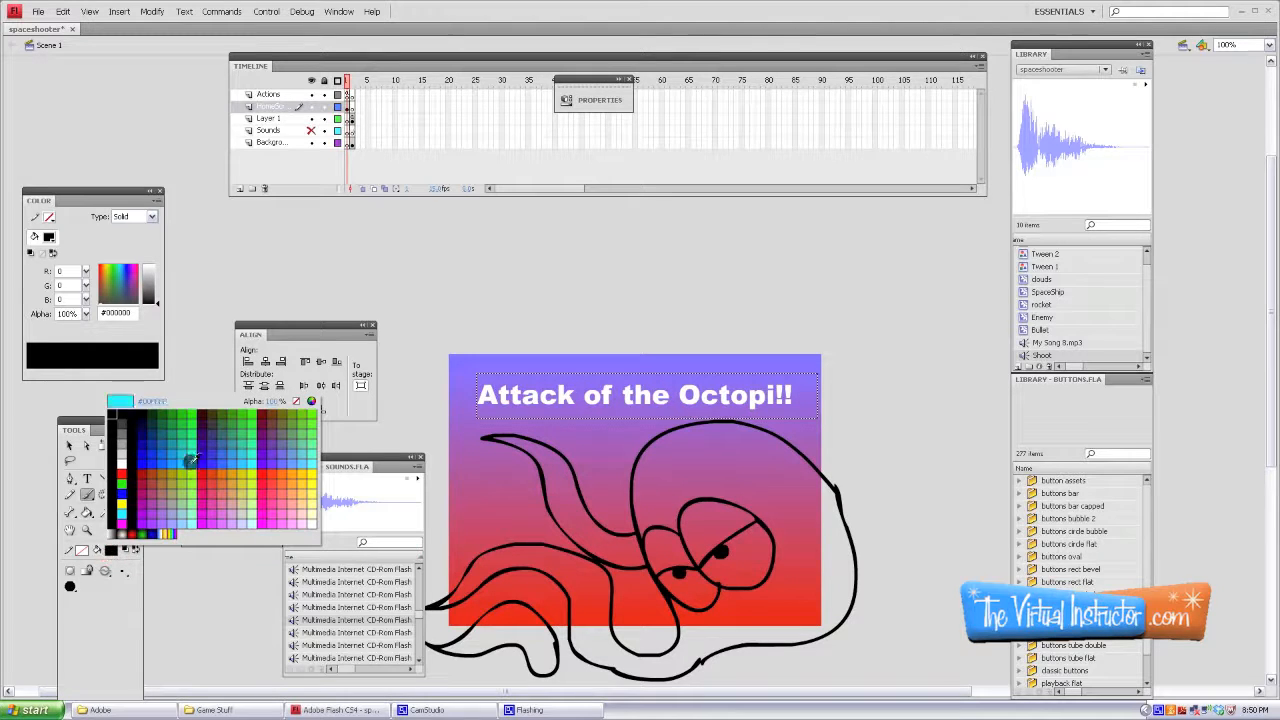
{"action": "left_click", "coordinate": [148, 490]}
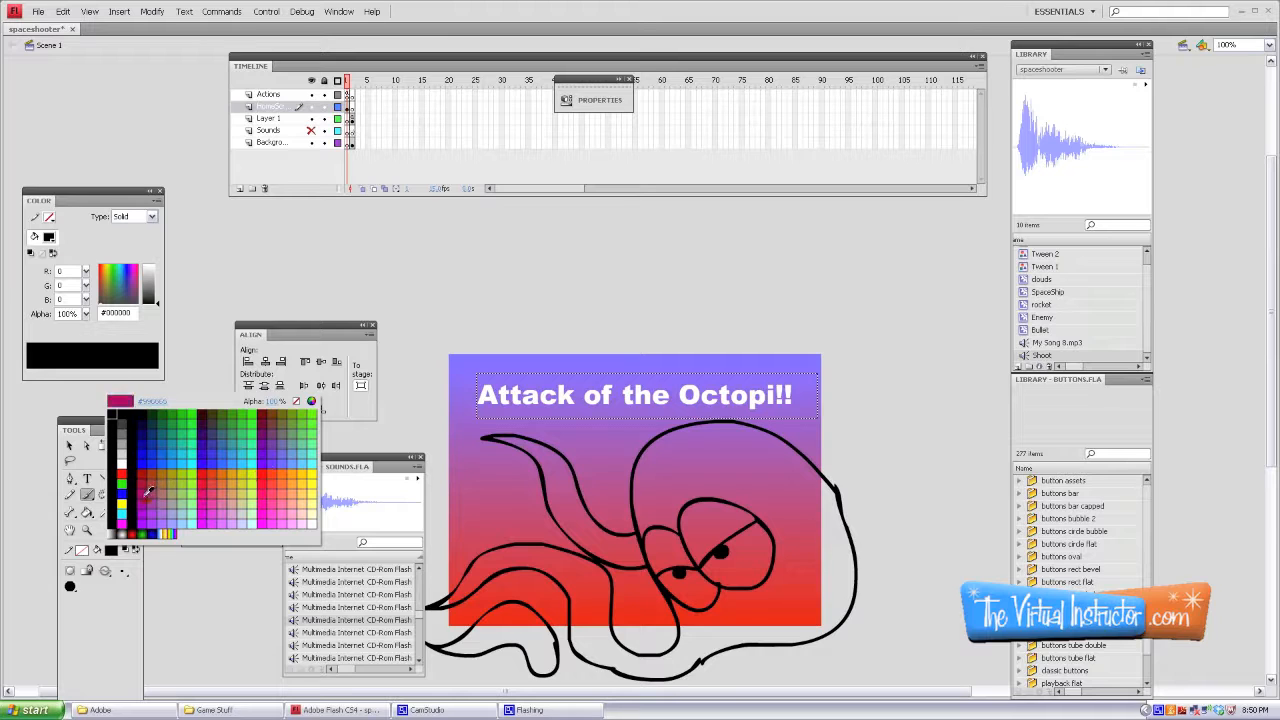
{"action": "left_click", "coordinate": [147, 490]}
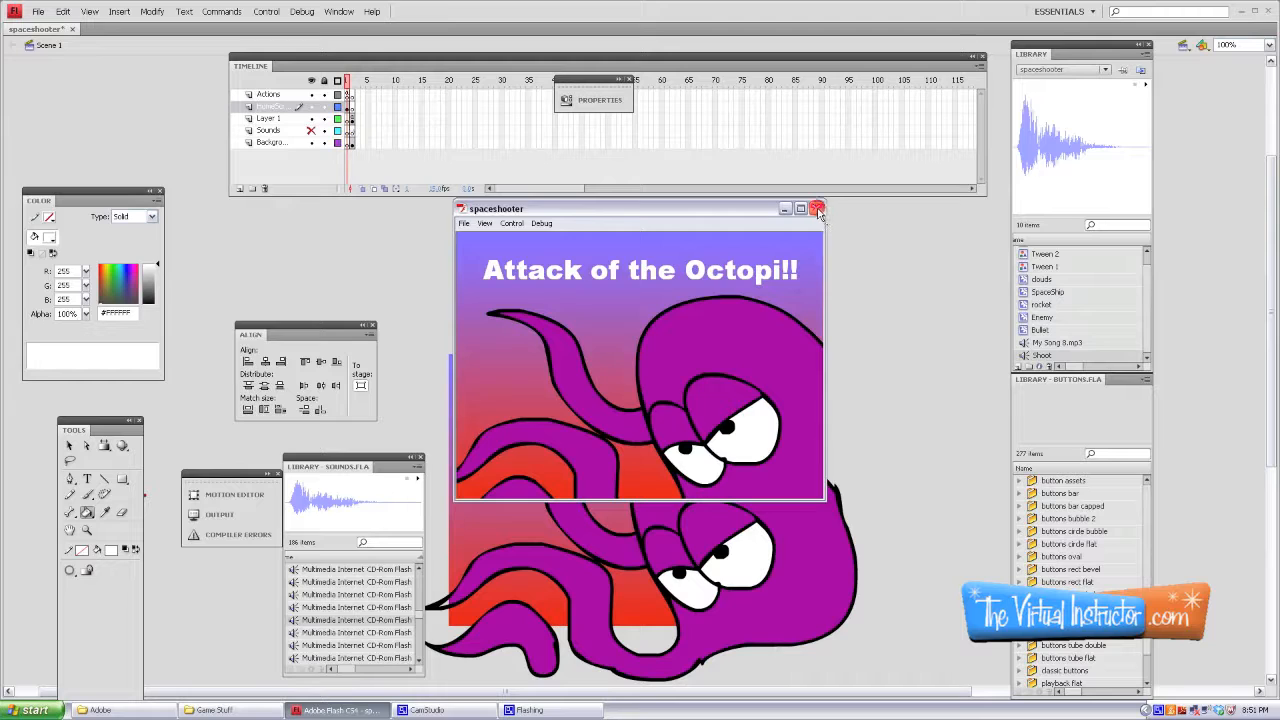
{"action": "left_click", "coordinate": [817, 208]}
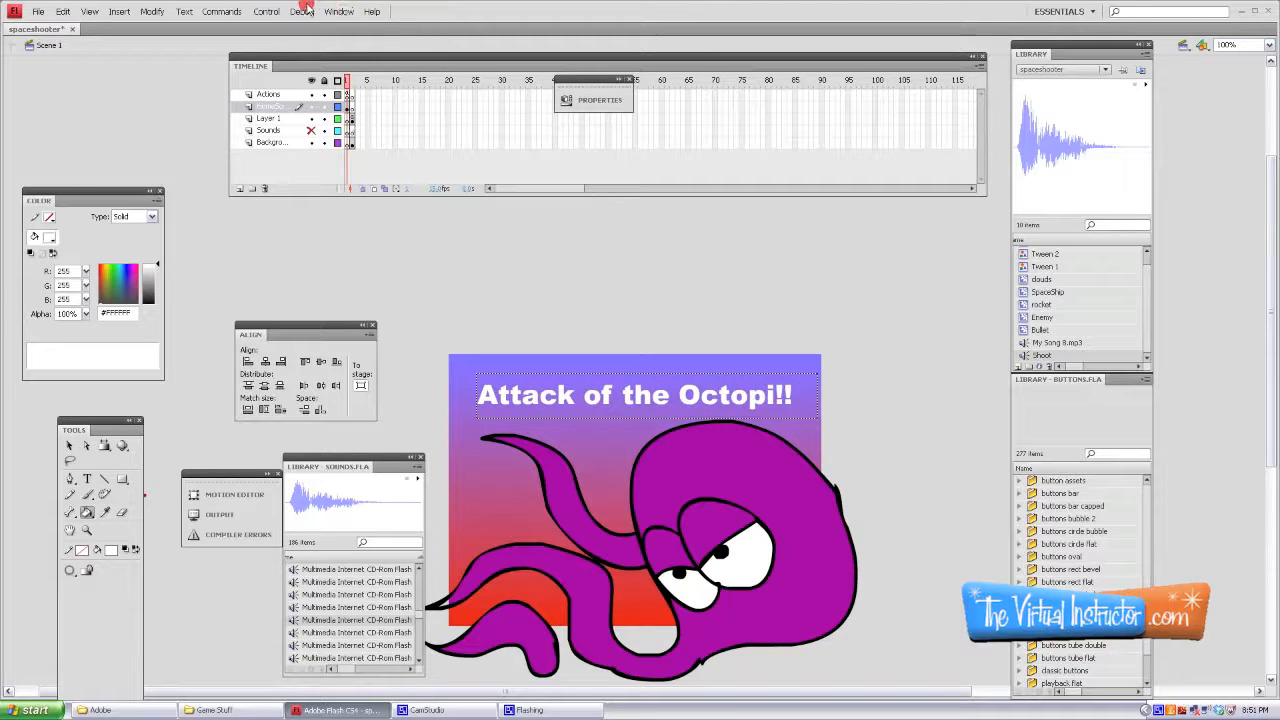
Step: Open the Buttons common library and preview 'arcade button - red' under classic Arcade buttons
{"action": "left_click", "coordinate": [338, 11]}
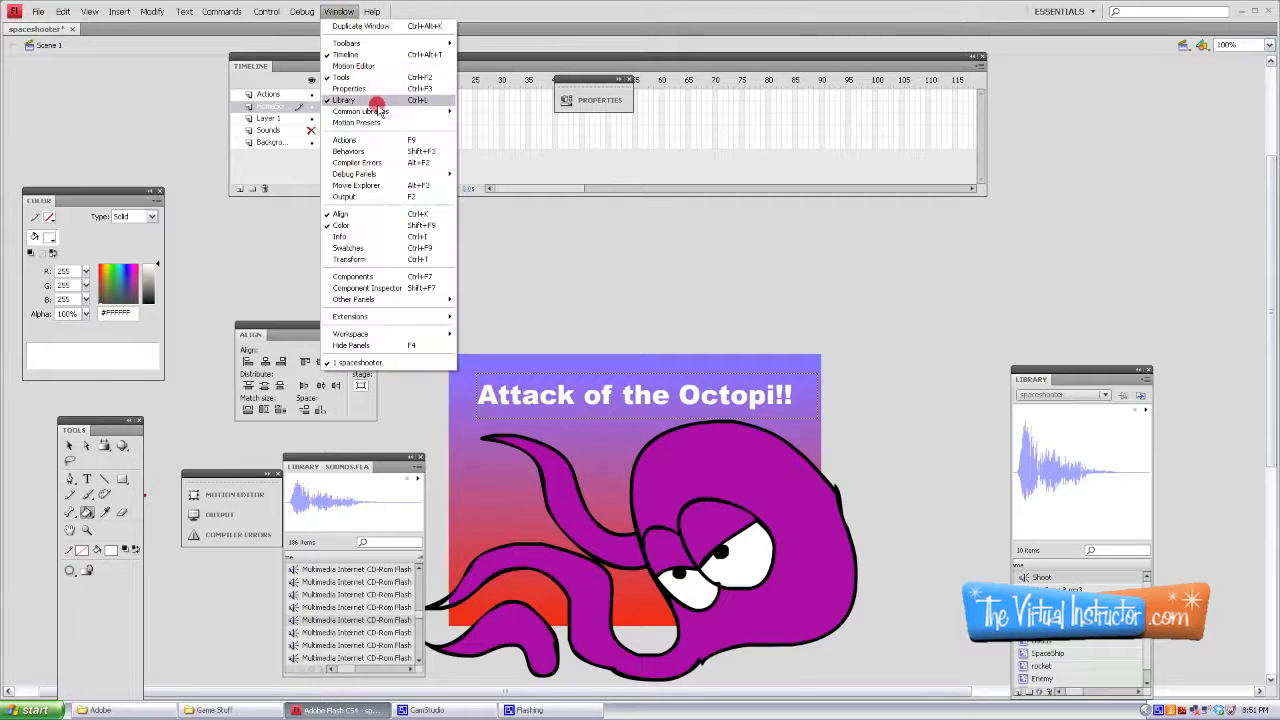
{"action": "left_click", "coordinate": [360, 111]}
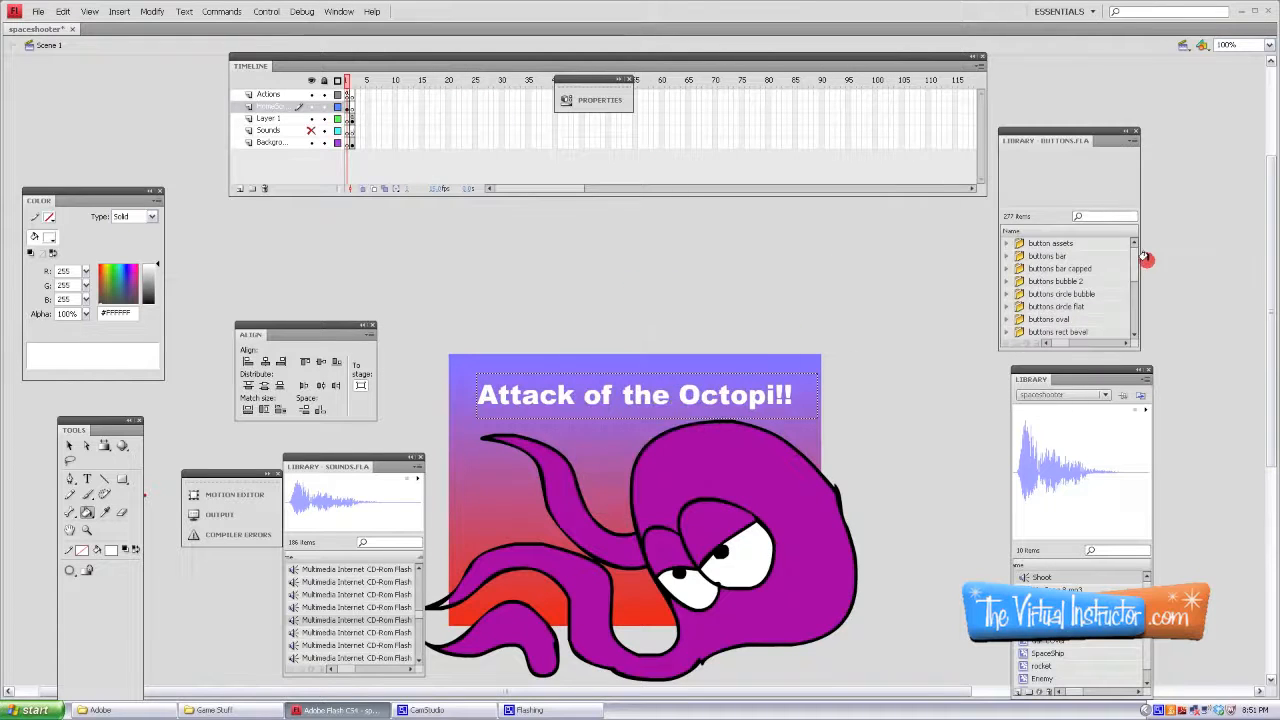
{"action": "scroll", "scroll_direction": "down", "scroll_amount": 3}
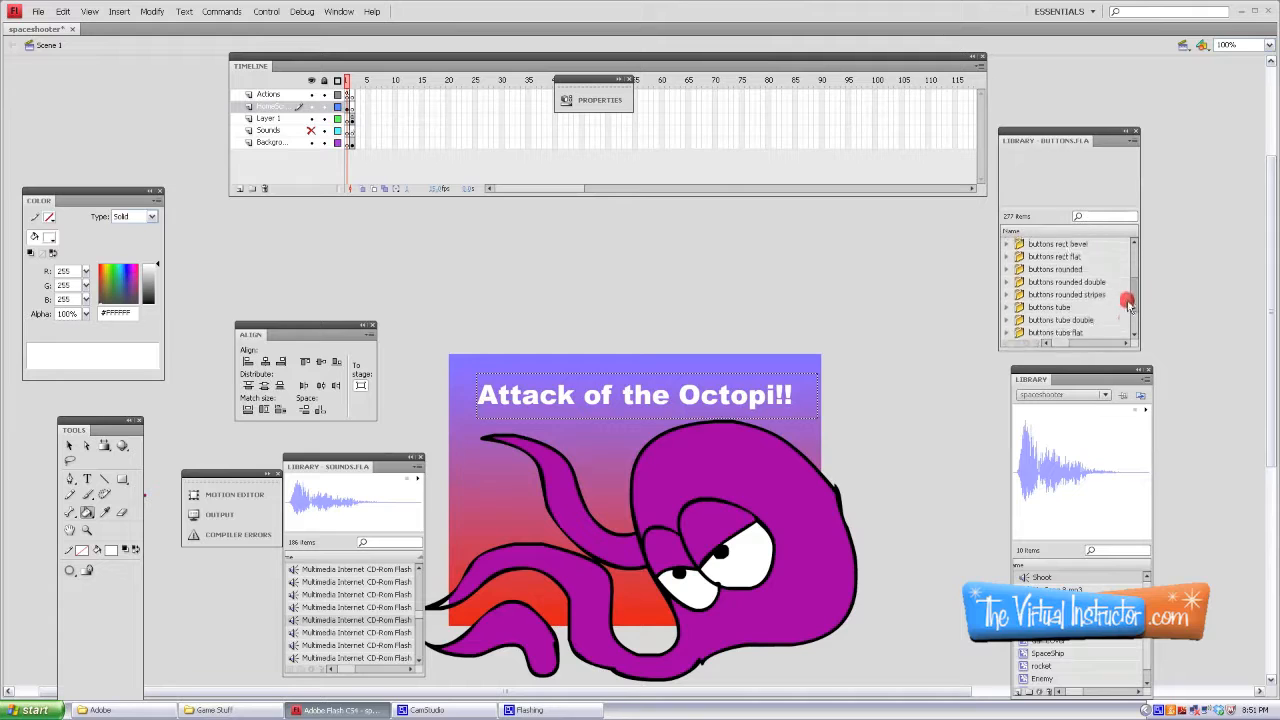
{"action": "scroll", "scroll_direction": "down", "scroll_amount": 3}
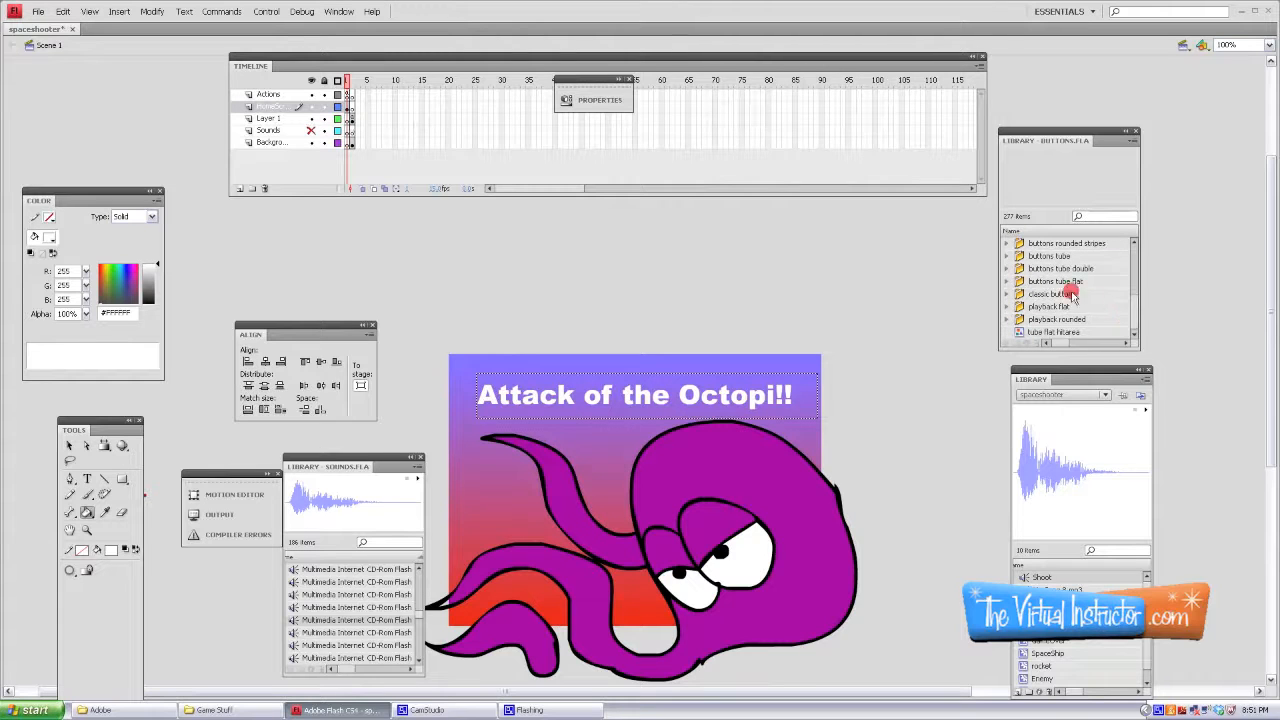
{"action": "left_click", "coordinate": [1007, 293]}
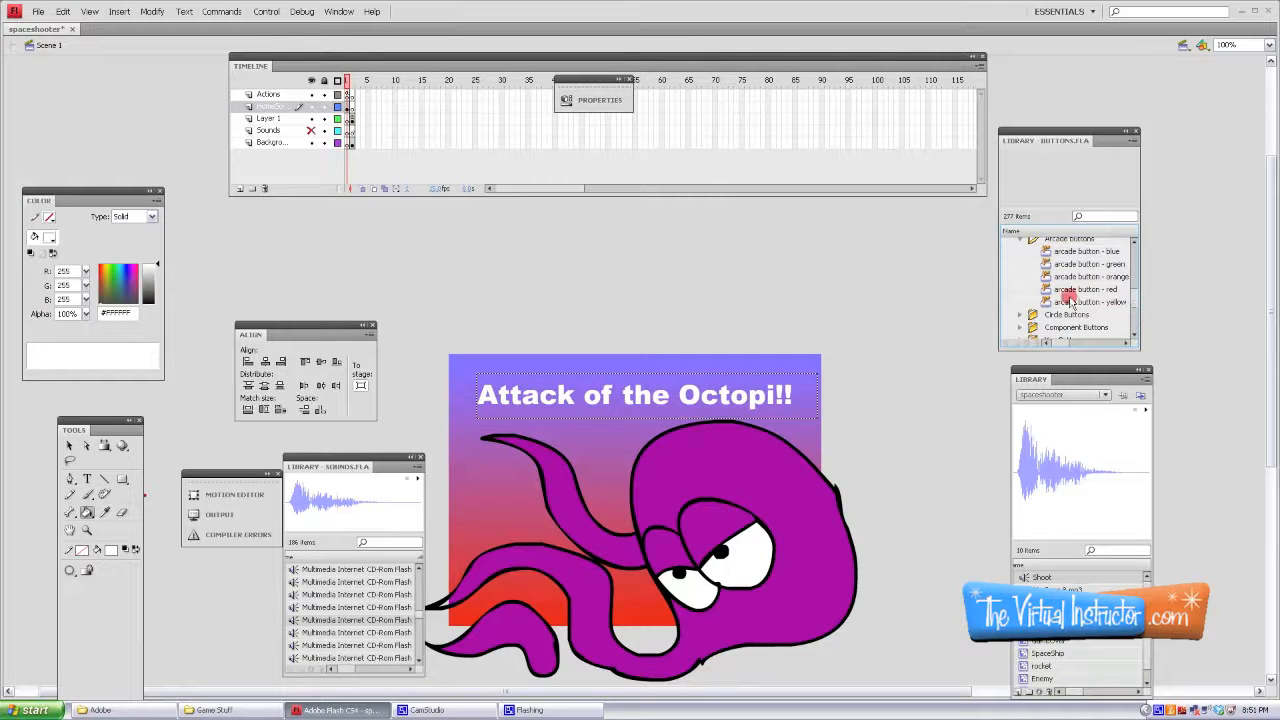
{"action": "left_click", "coordinate": [1085, 289]}
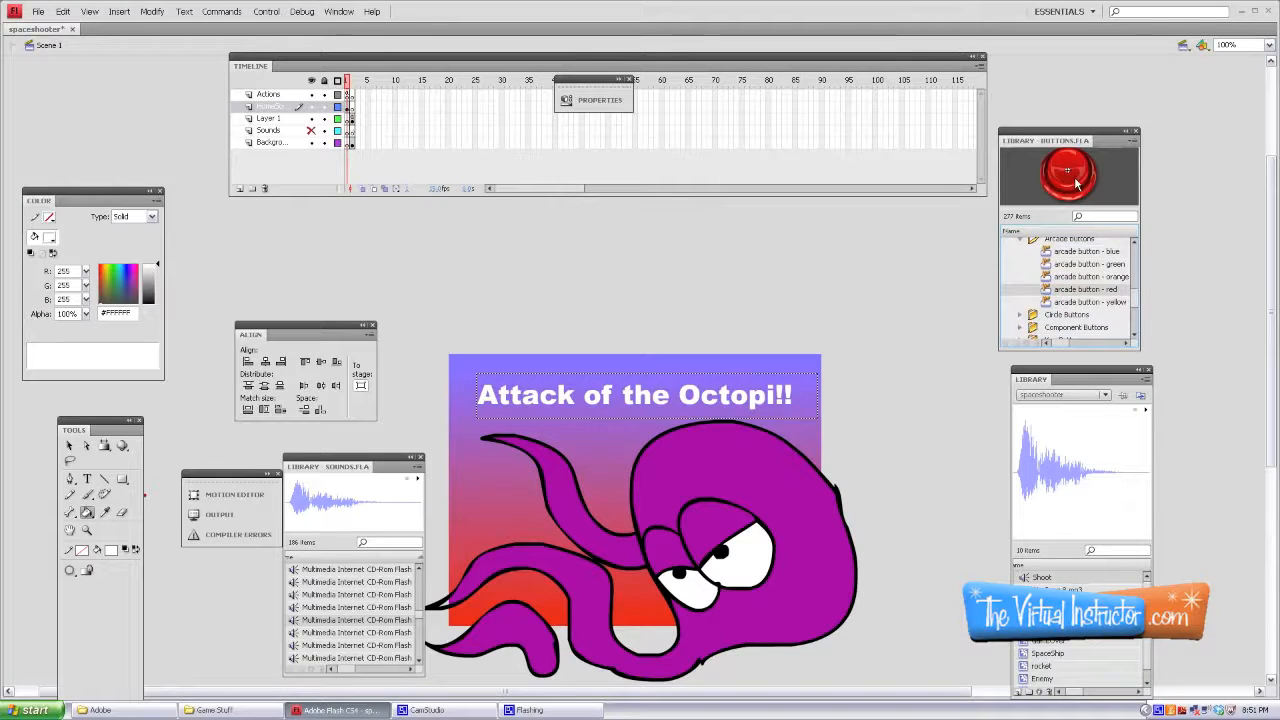
{"action": "mouse_move", "coordinate": [555, 457]}
{"action": "type", "text": "Play Now!"}
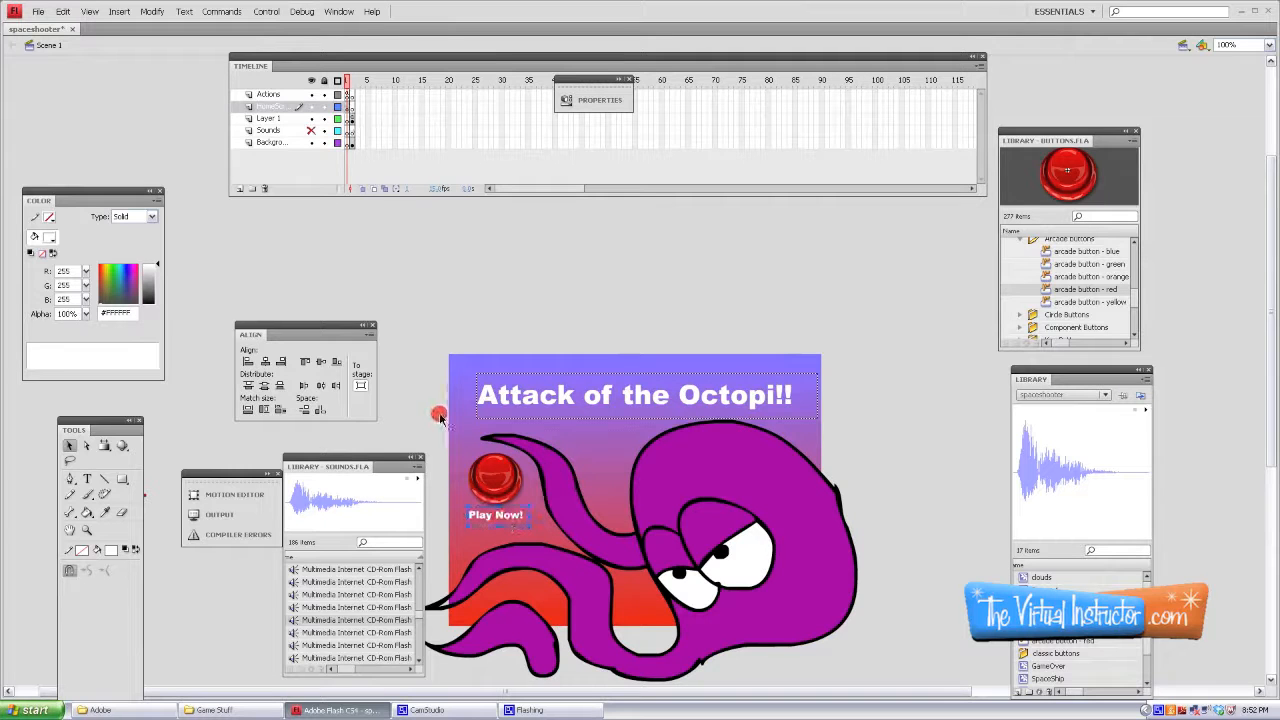
{"action": "mouse_move", "coordinate": [430, 377]}
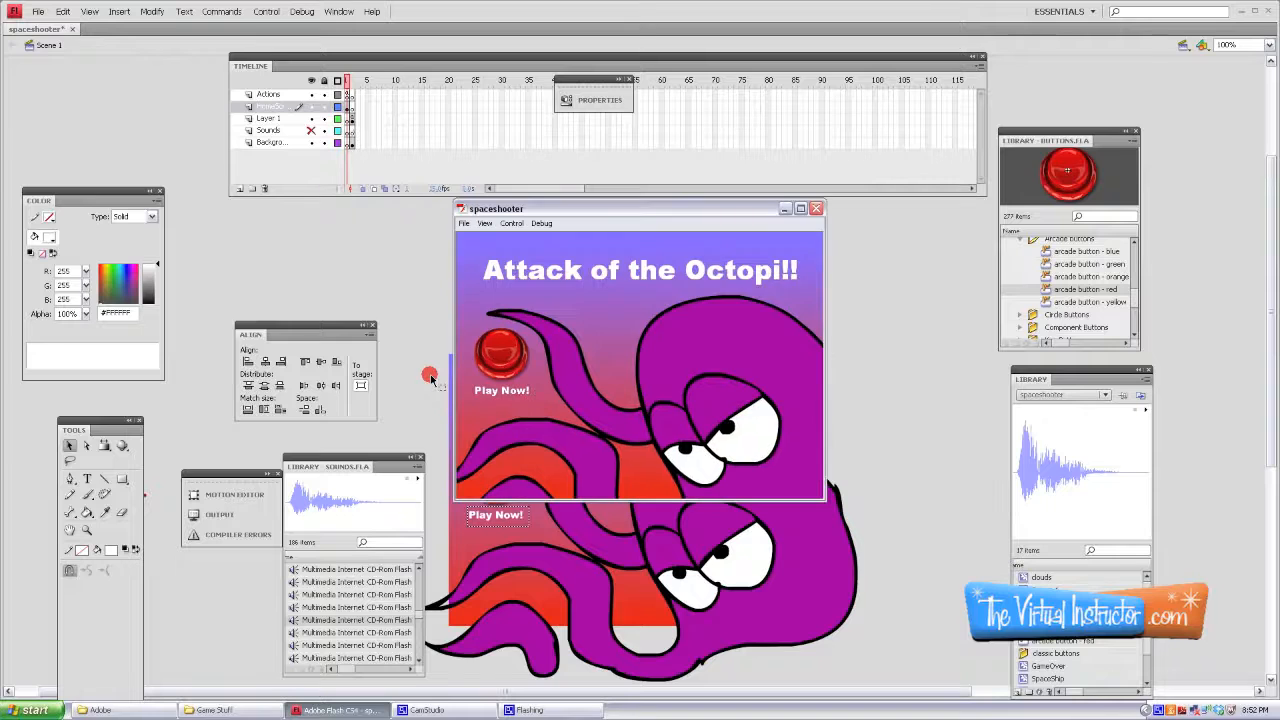
{"action": "mouse_move", "coordinate": [520, 343]}
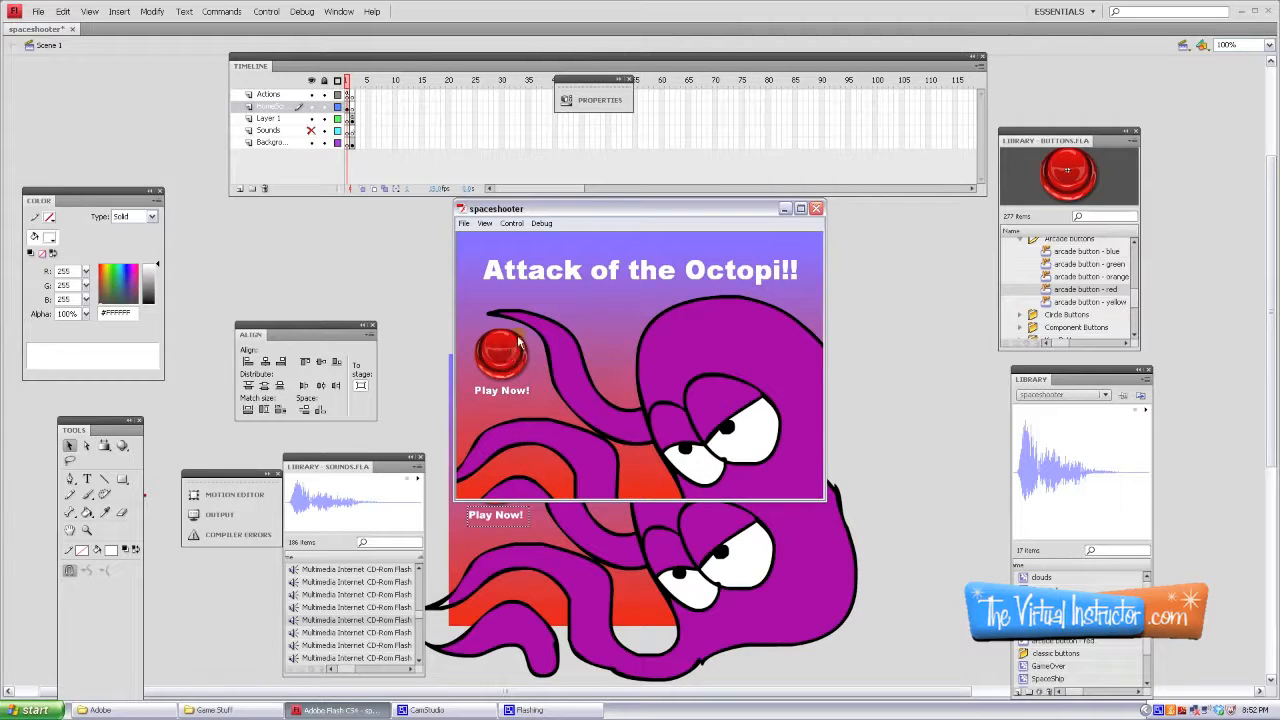
{"action": "mouse_move", "coordinate": [816, 208]}
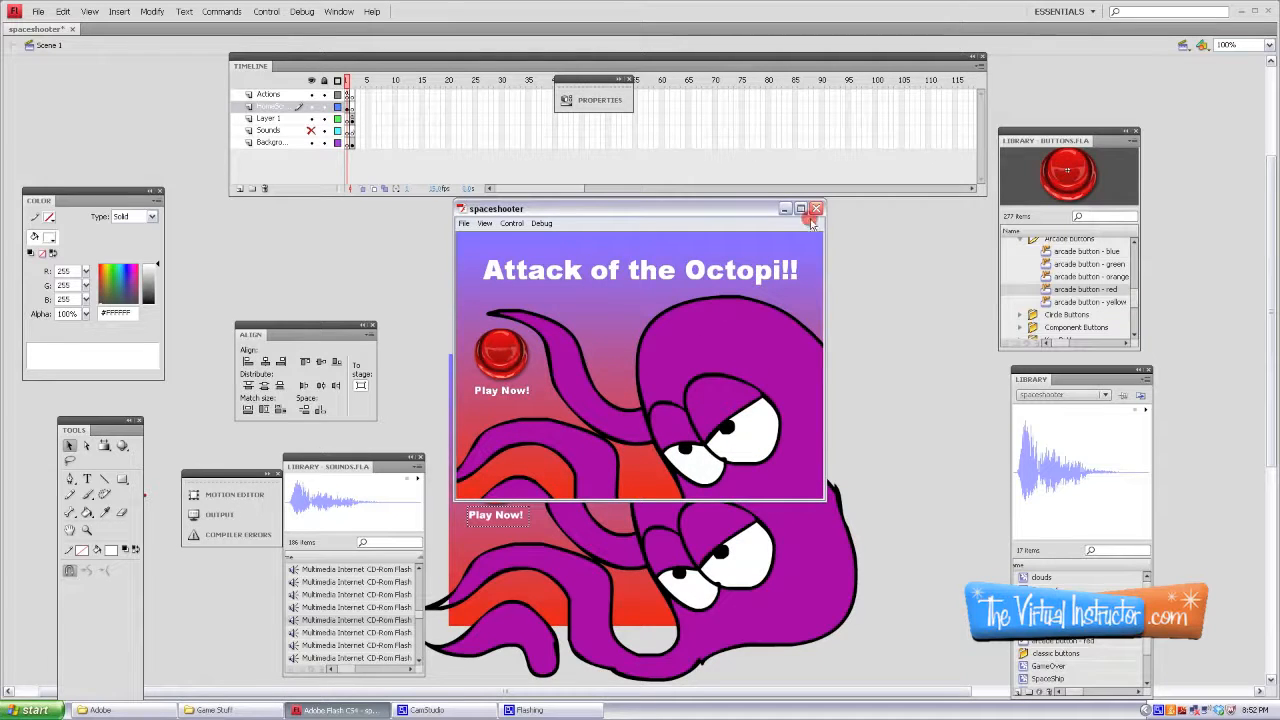
{"action": "left_click", "coordinate": [816, 209]}
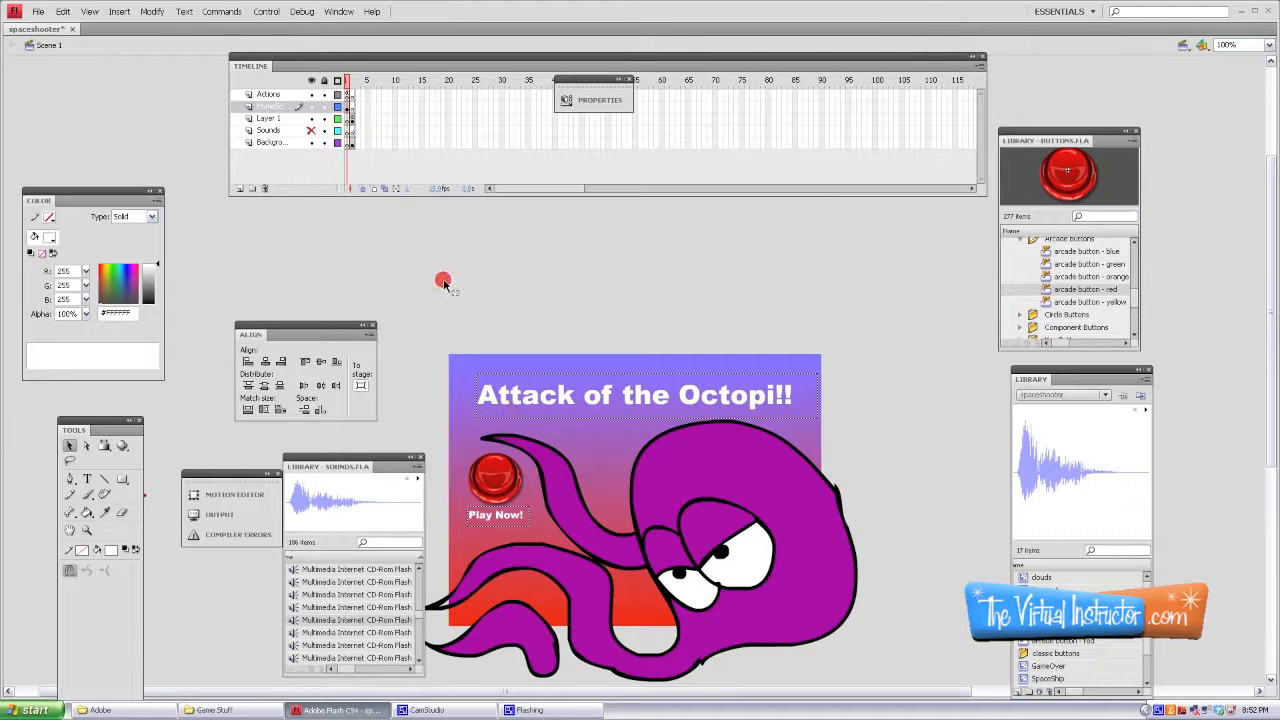
Step: Give the red Play Now button an on(release) gotoAndPlay(2) script, then close the Actions panel
{"action": "right_click", "coordinate": [493, 475]}
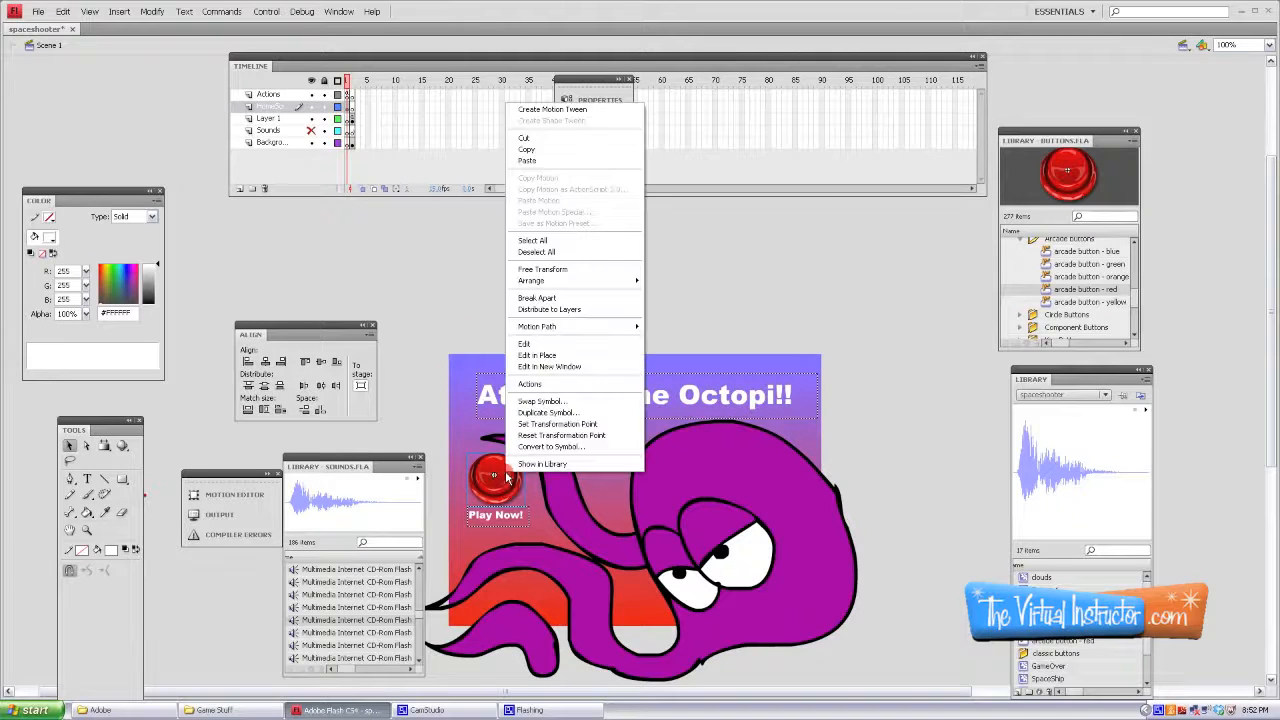
{"action": "left_click", "coordinate": [530, 384]}
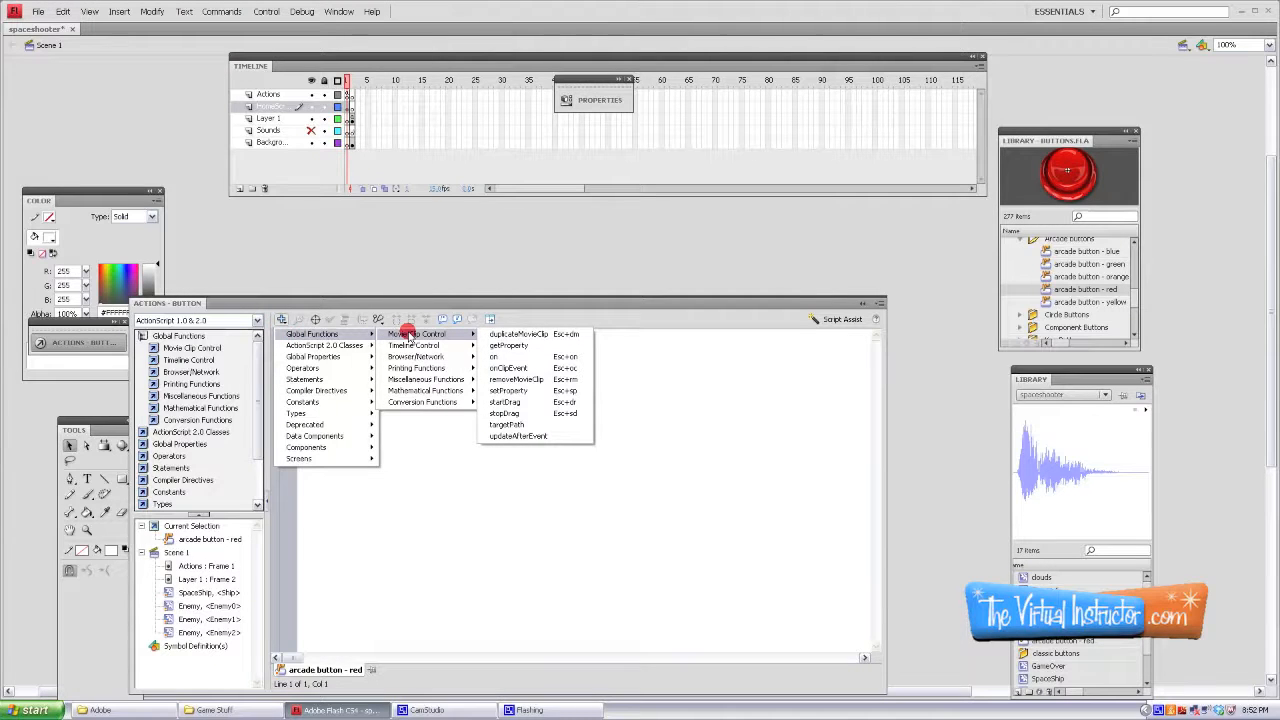
{"action": "left_click", "coordinate": [493, 356]}
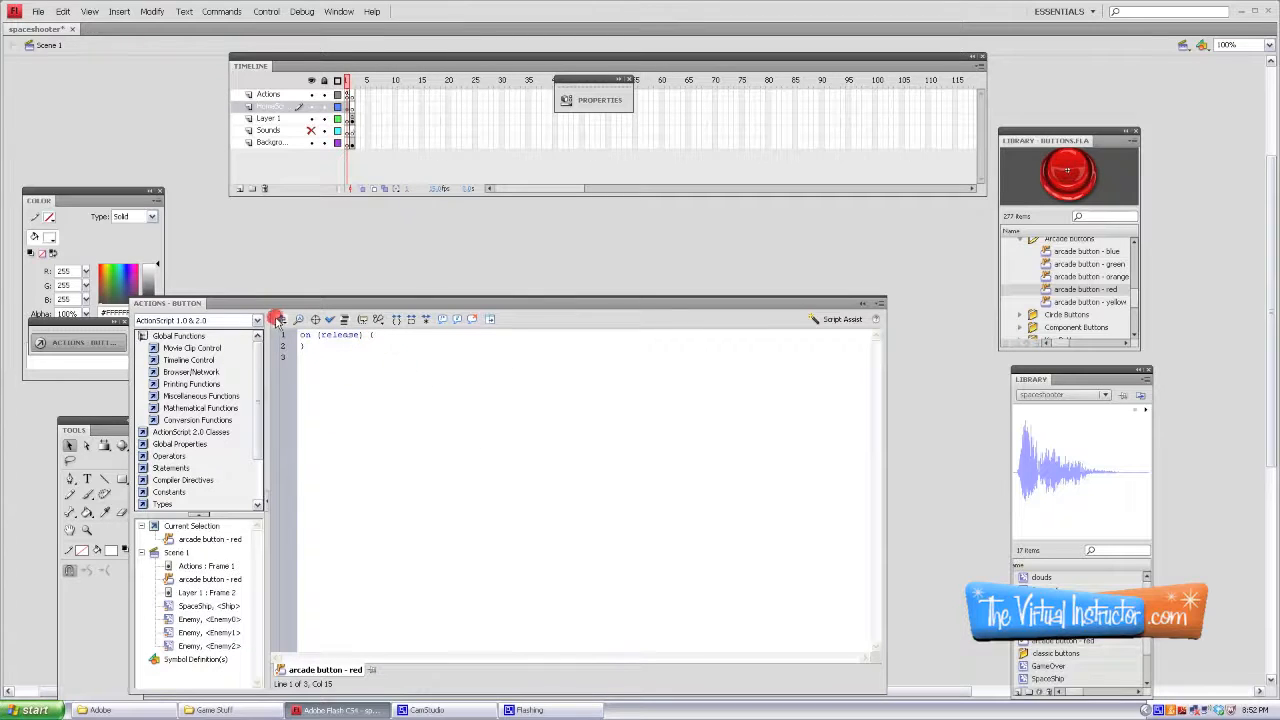
{"action": "left_click", "coordinate": [282, 319]}
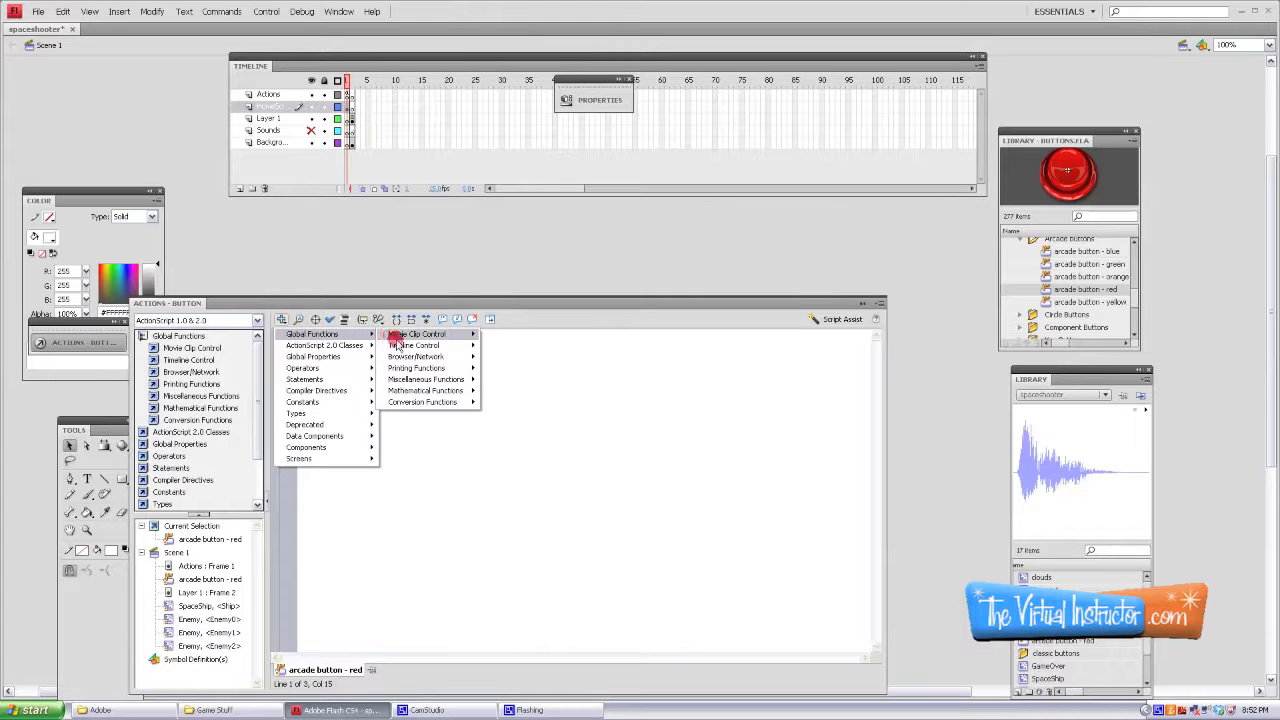
{"action": "left_click", "coordinate": [420, 345]}
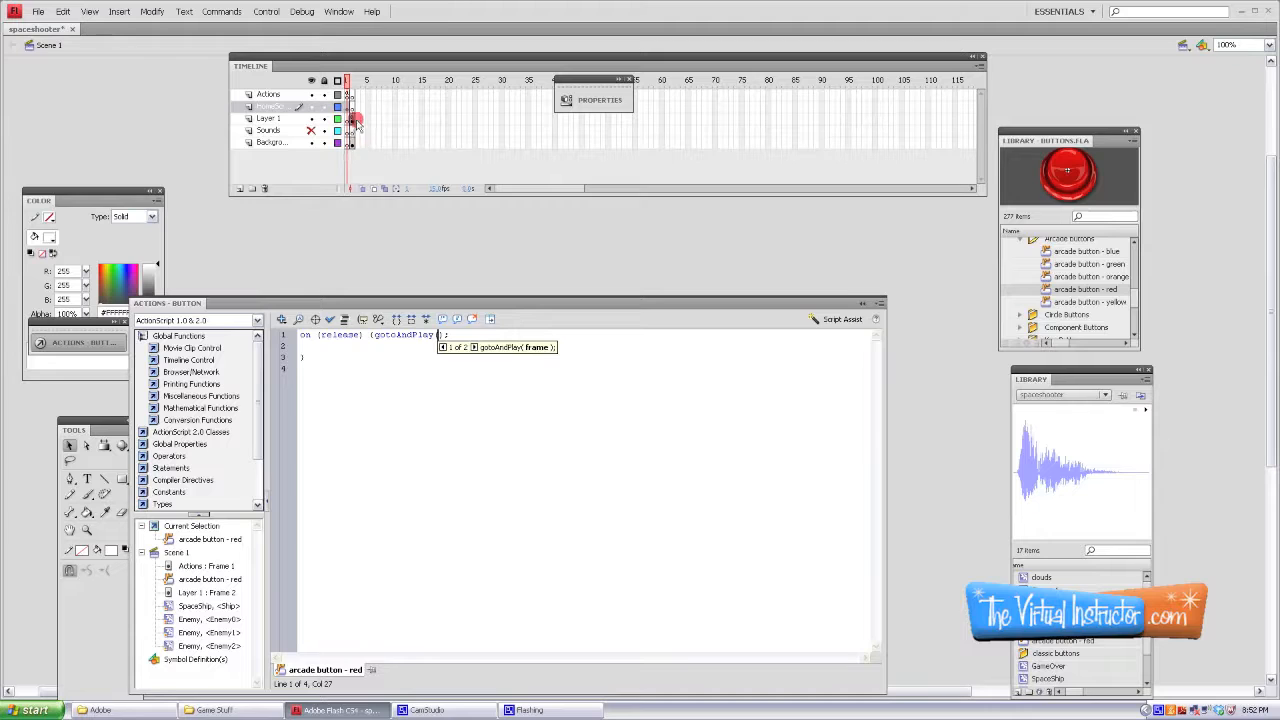
{"action": "left_click", "coordinate": [352, 118]}
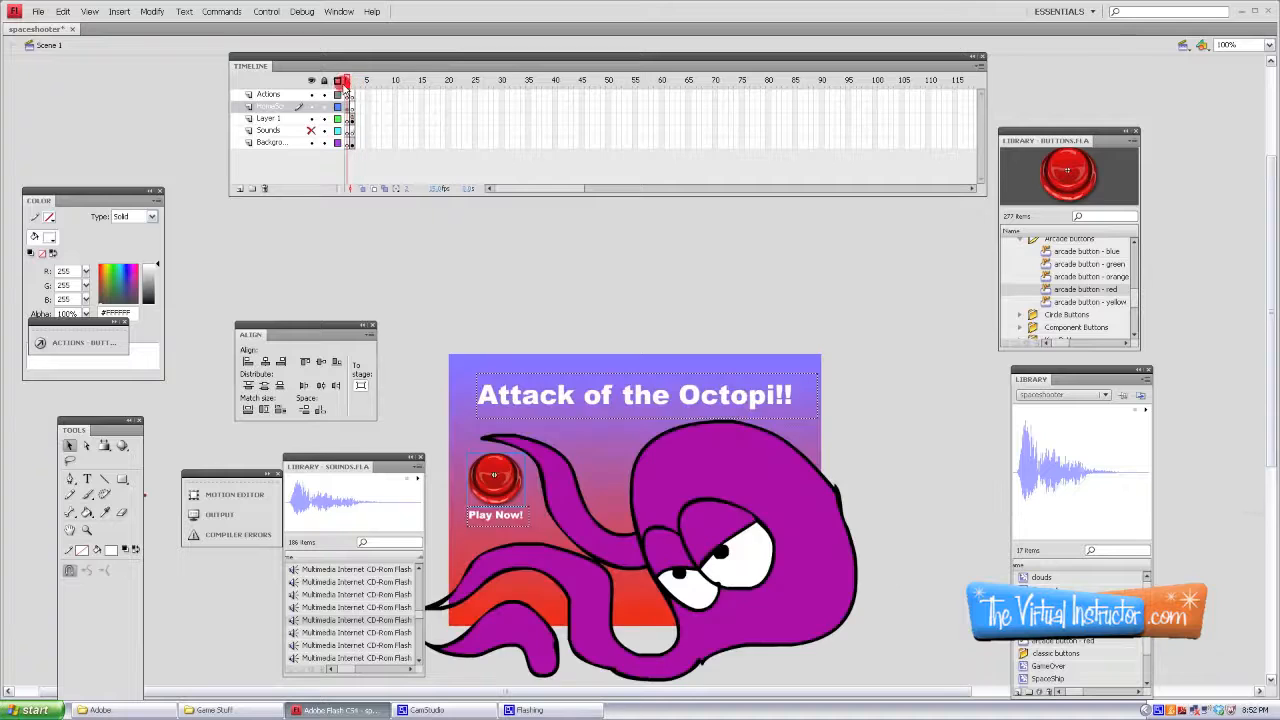
{"action": "left_click", "coordinate": [350, 93]}
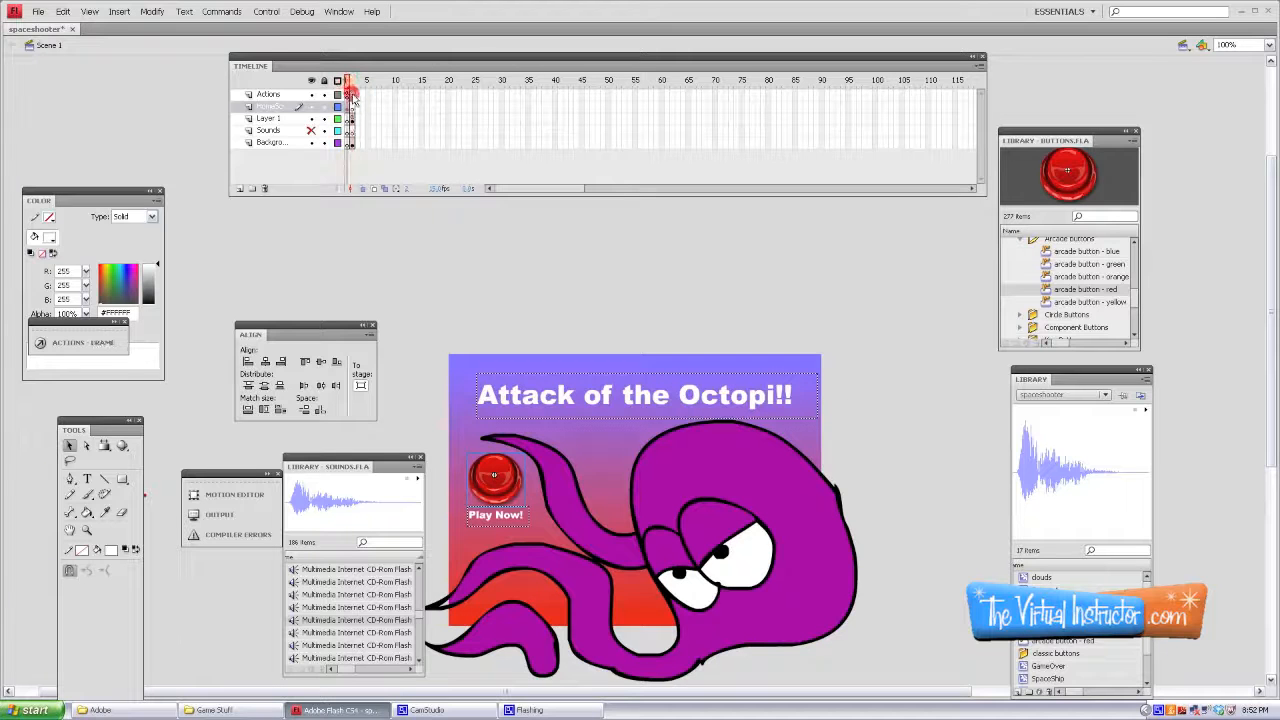